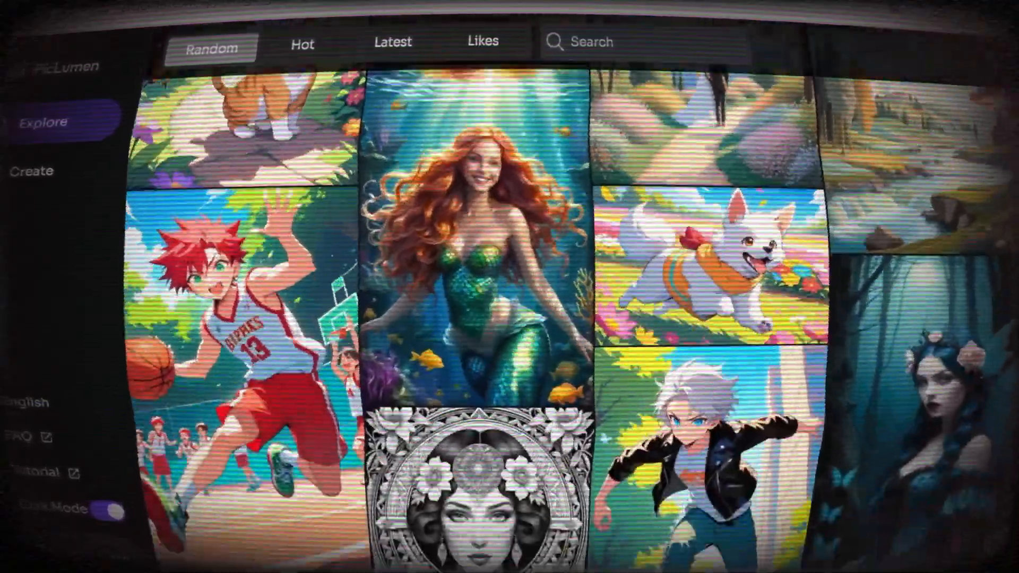
Navigate to piclumen.com to reach the PicLumen landing page.
{"action": "left_click", "coordinate": [303, 42]}
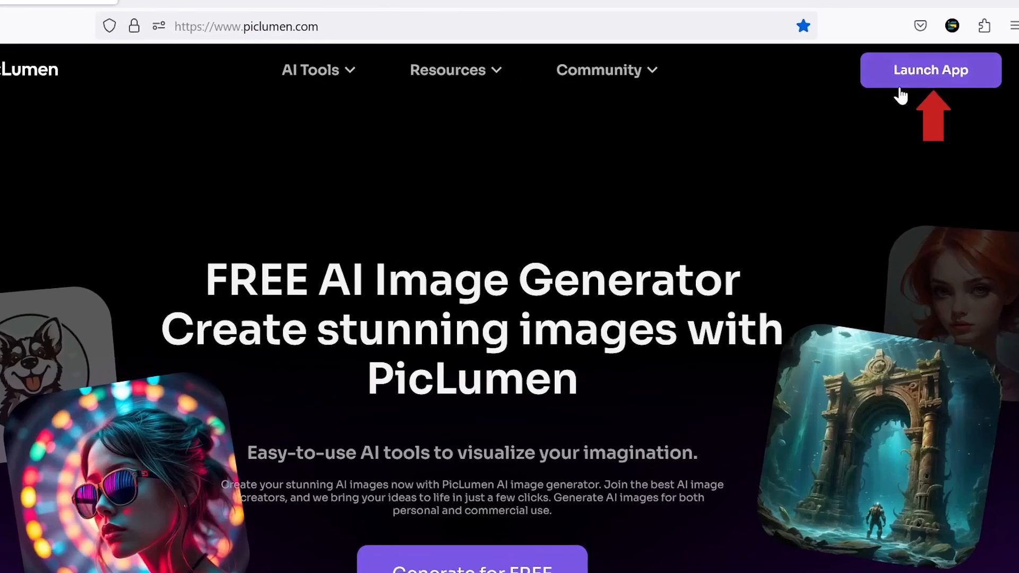
Launch the PicLumen app, go to Create and choose the FLUX.1-schnell model.
{"action": "left_click", "coordinate": [930, 70]}
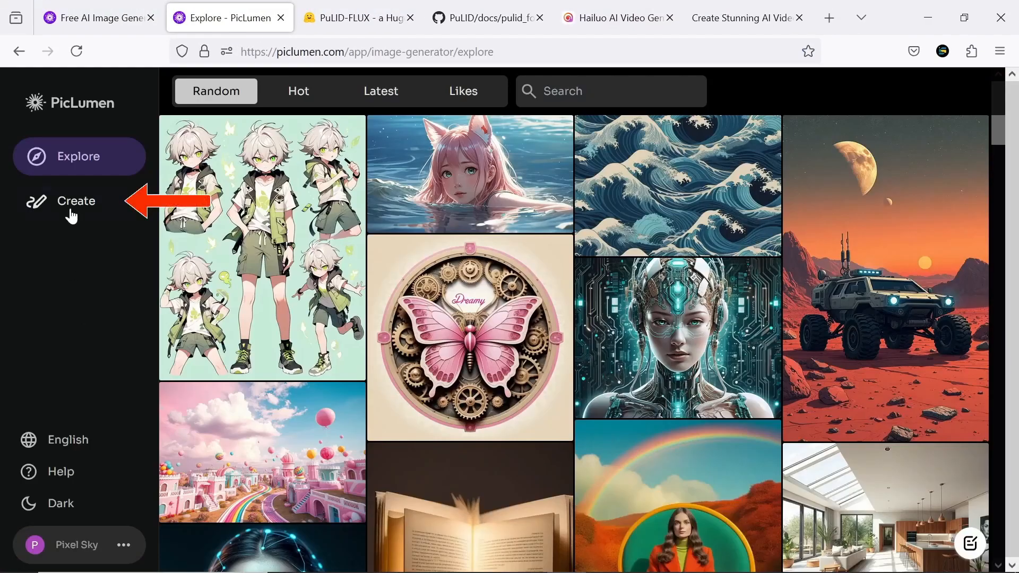
{"action": "left_click", "coordinate": [76, 200]}
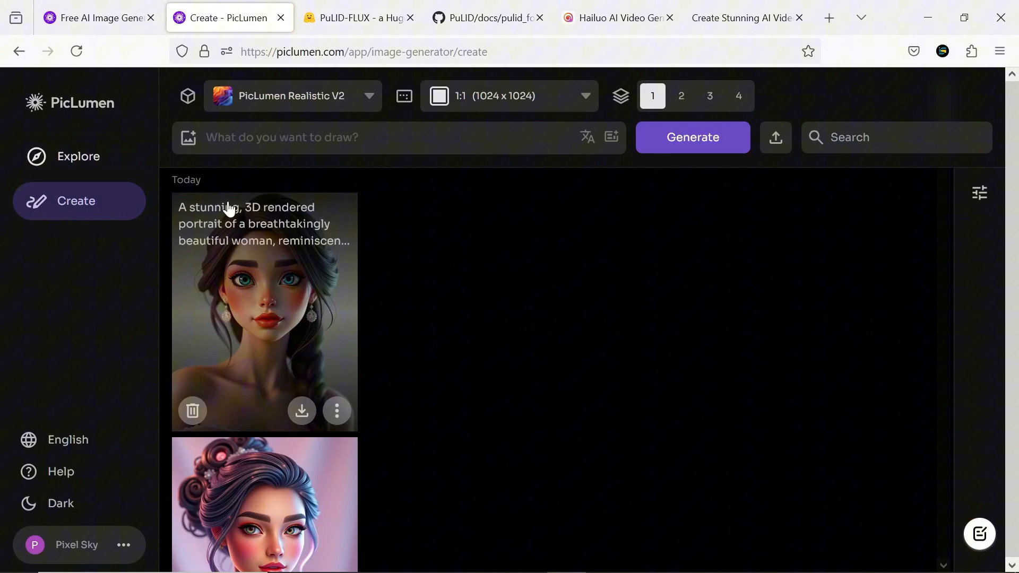
{"action": "left_click", "coordinate": [293, 96]}
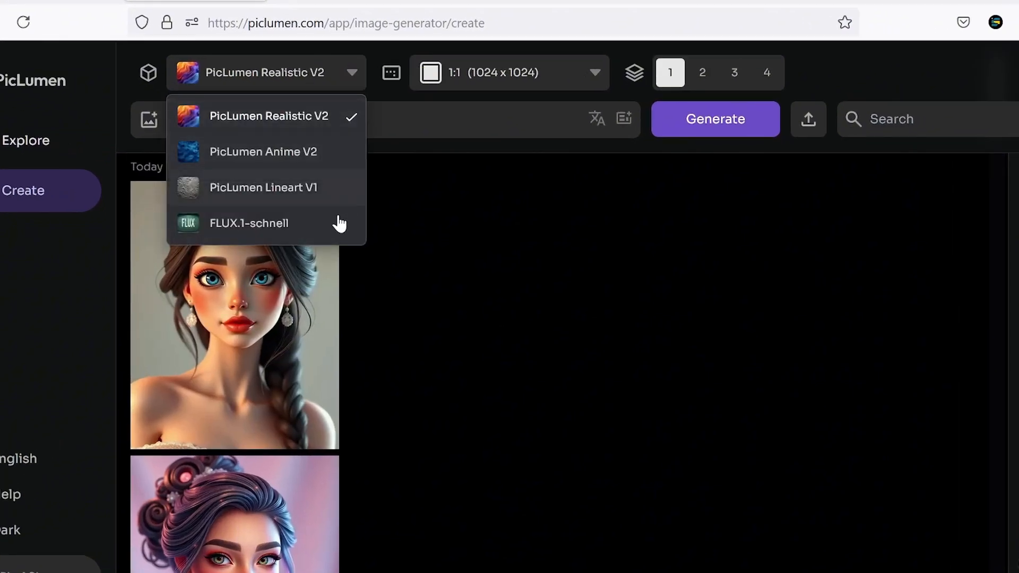
{"action": "left_click", "coordinate": [249, 223]}
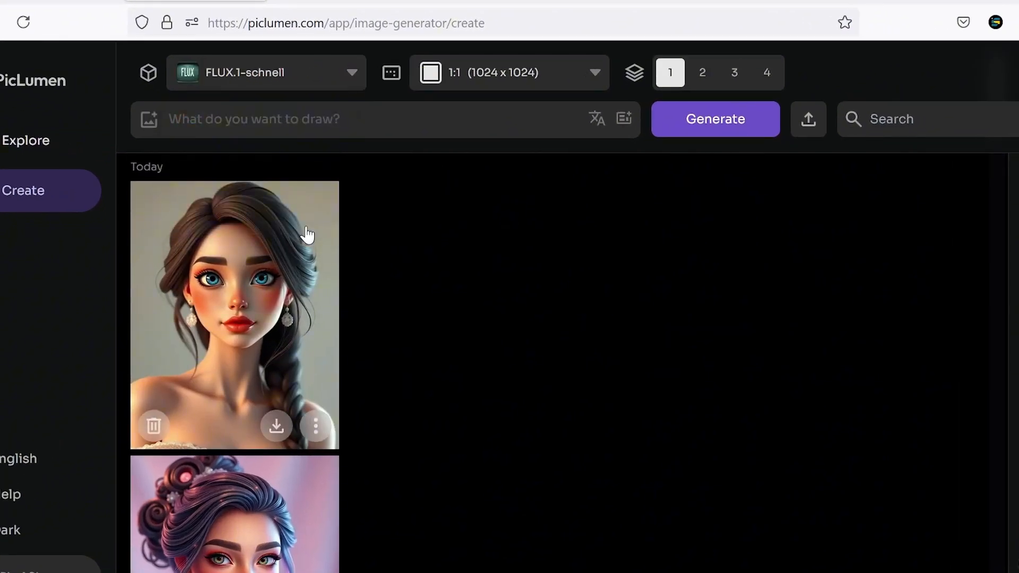
Set 3:4 portrait (896 x 1152) size and four images per generation, ready to write a prompt.
{"action": "left_click", "coordinate": [509, 72]}
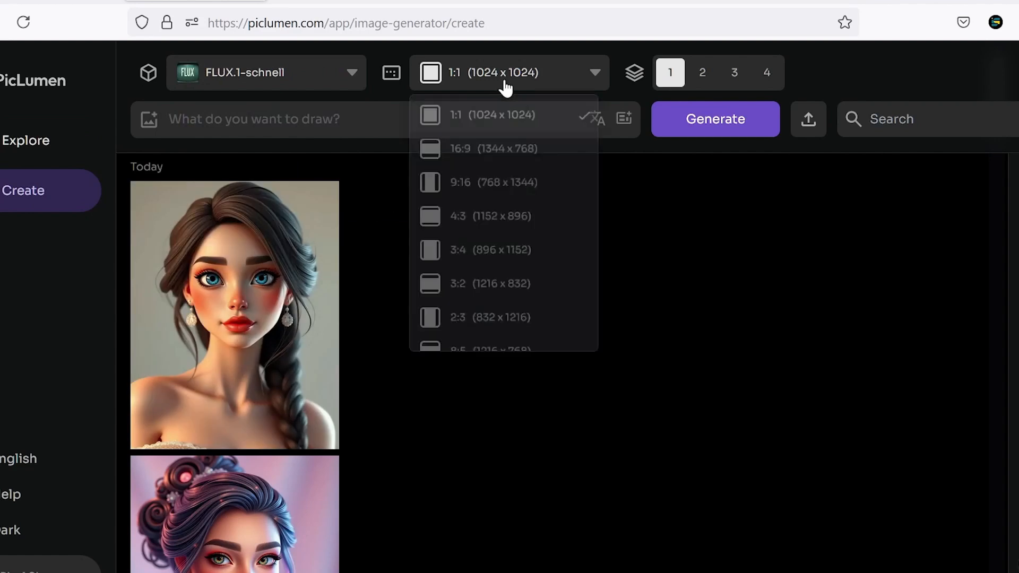
{"action": "left_click", "coordinate": [490, 249]}
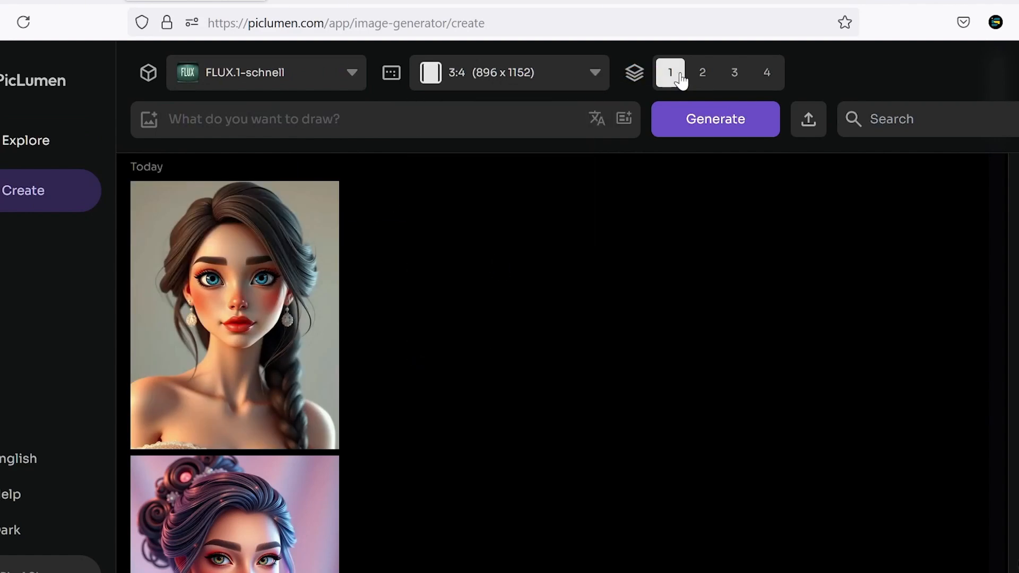
{"action": "left_click", "coordinate": [767, 72]}
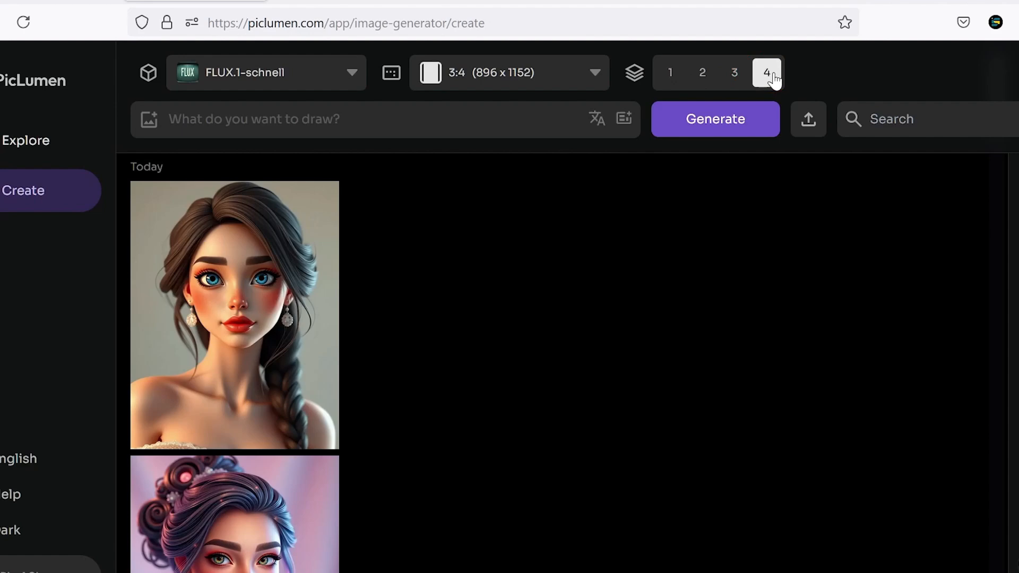
{"action": "left_click", "coordinate": [327, 119]}
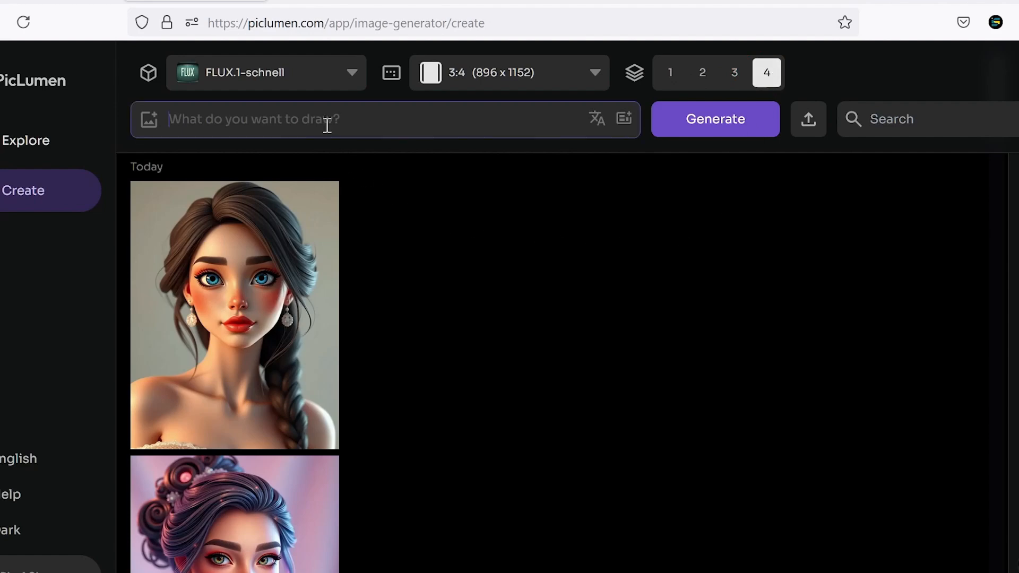
Expand 'a beautiful woman' into a detailed Pixar-style 3D portrait prompt and generate images.
{"action": "type", "text": "a beautiful woman, 3d Pixar style"}
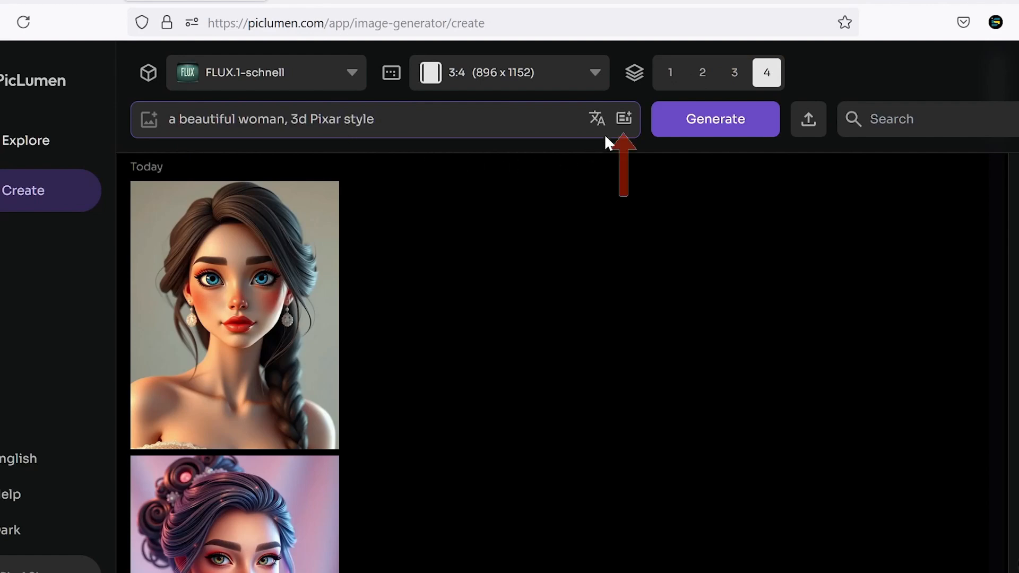
{"action": "left_click", "coordinate": [624, 119]}
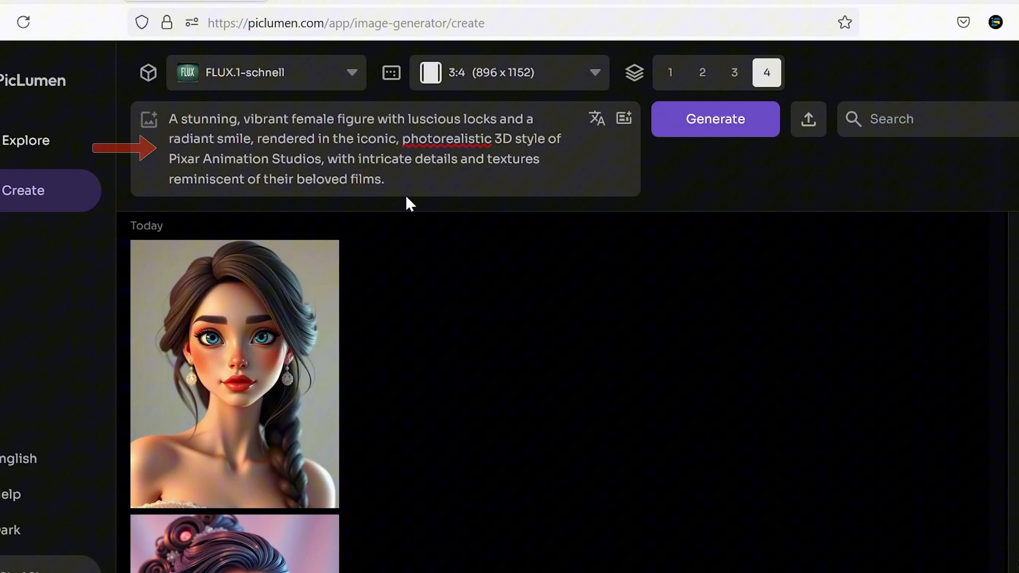
{"action": "left_click_drag", "start_coordinate": [302, 159], "coordinate": [385, 179]}
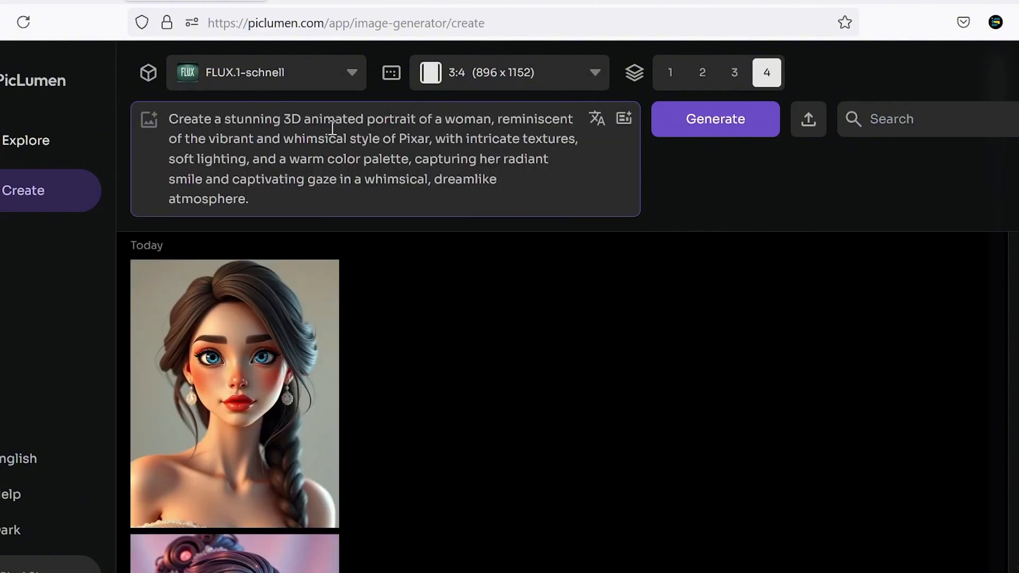
{"action": "left_click", "coordinate": [235, 394]}
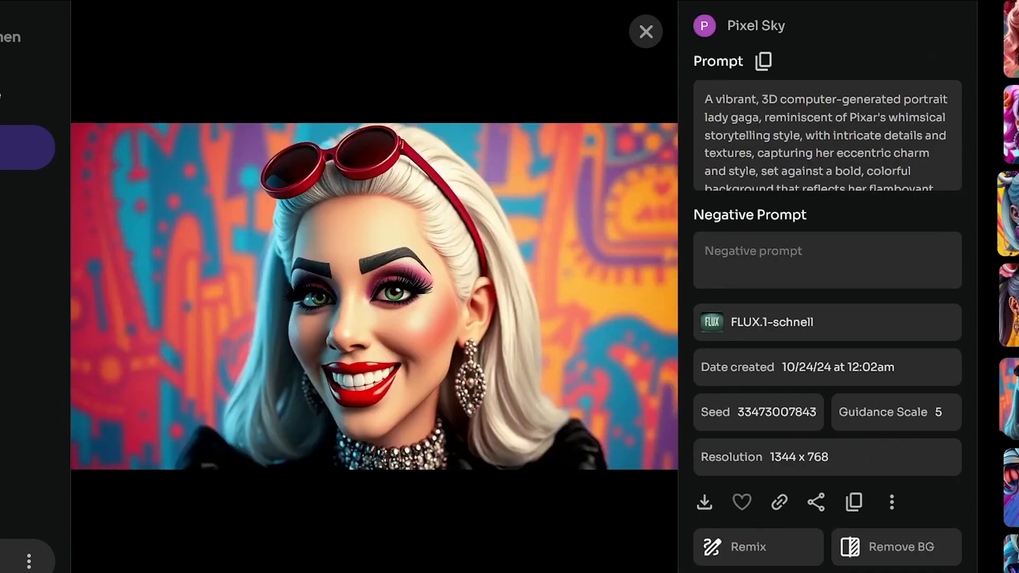
Preview other earlier 3D portrait variations, then close the viewer back to the creations grid.
{"action": "left_click", "coordinate": [645, 31]}
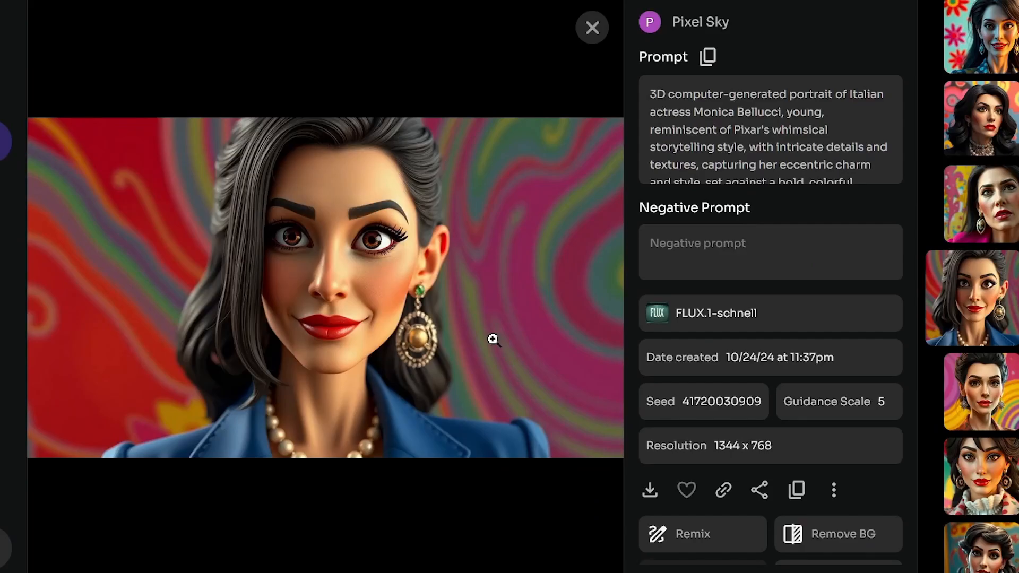
{"action": "left_click", "coordinate": [974, 466]}
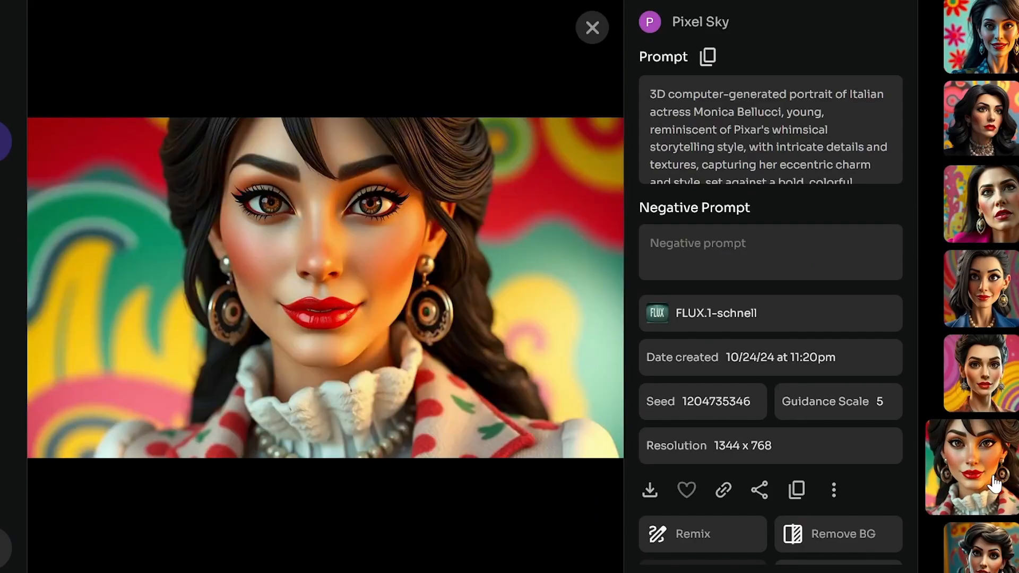
{"action": "left_click", "coordinate": [591, 27]}
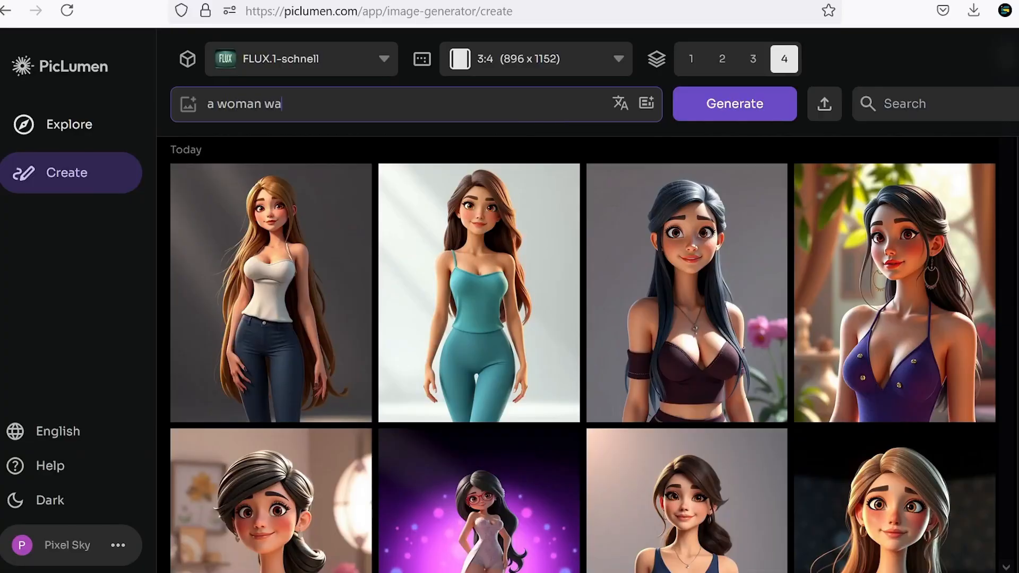
Switch to PicLumen Realistic V2 and generate city-walking and selfie photos of the woman, browsing the results.
{"action": "left_click", "coordinate": [301, 58]}
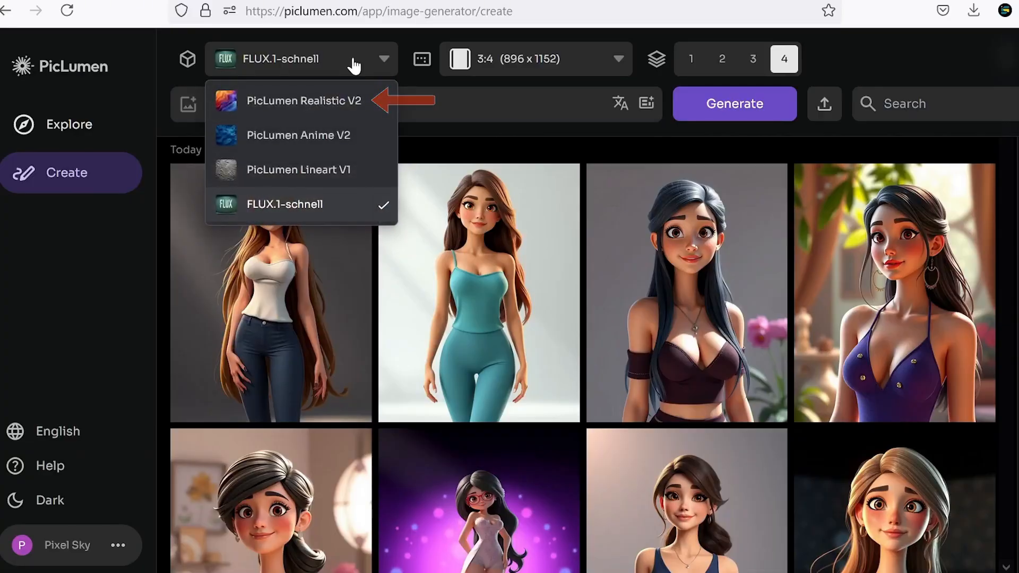
{"action": "left_click", "coordinate": [304, 101]}
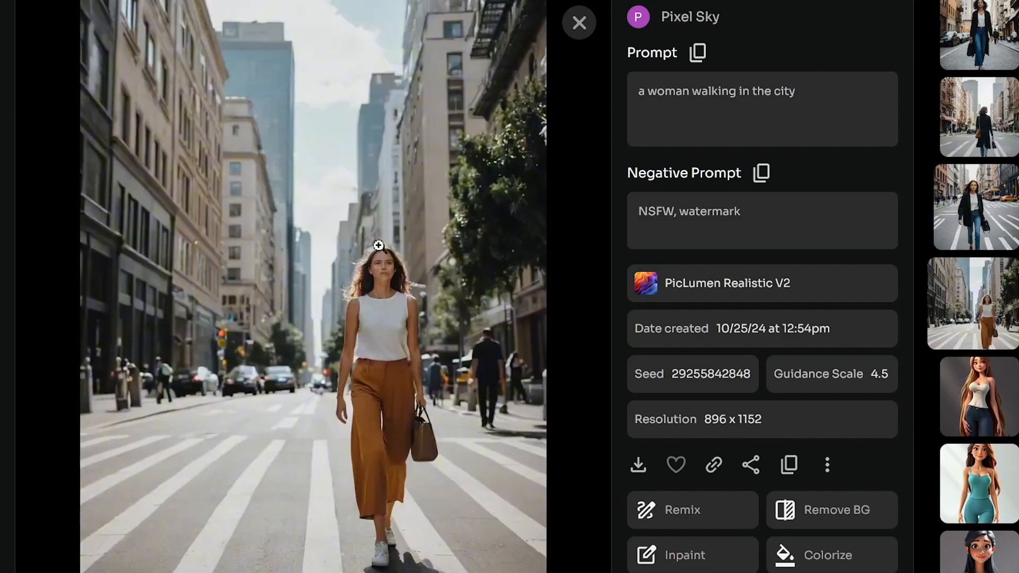
{"action": "left_click", "coordinate": [577, 23]}
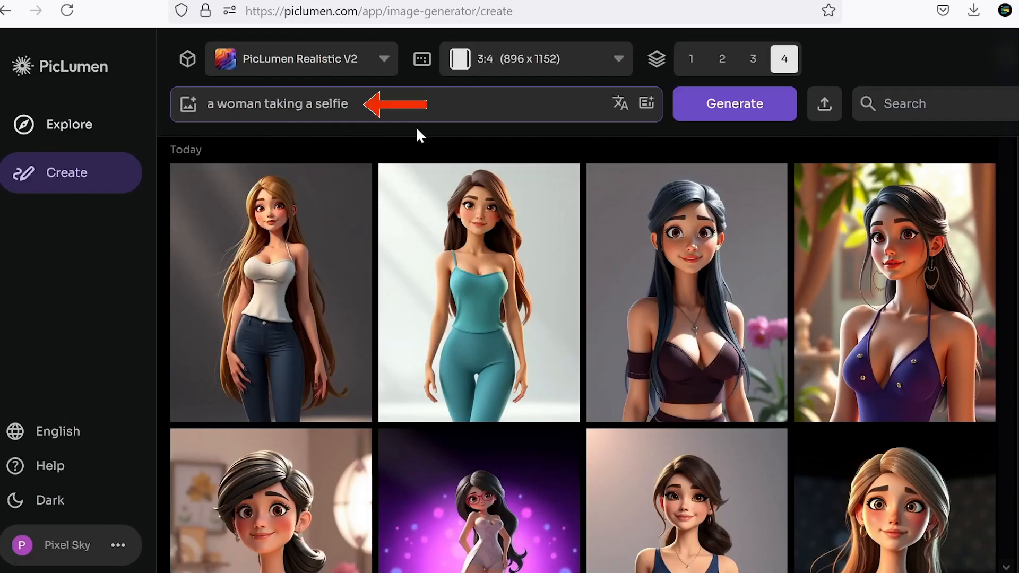
{"action": "left_click", "coordinate": [646, 104]}
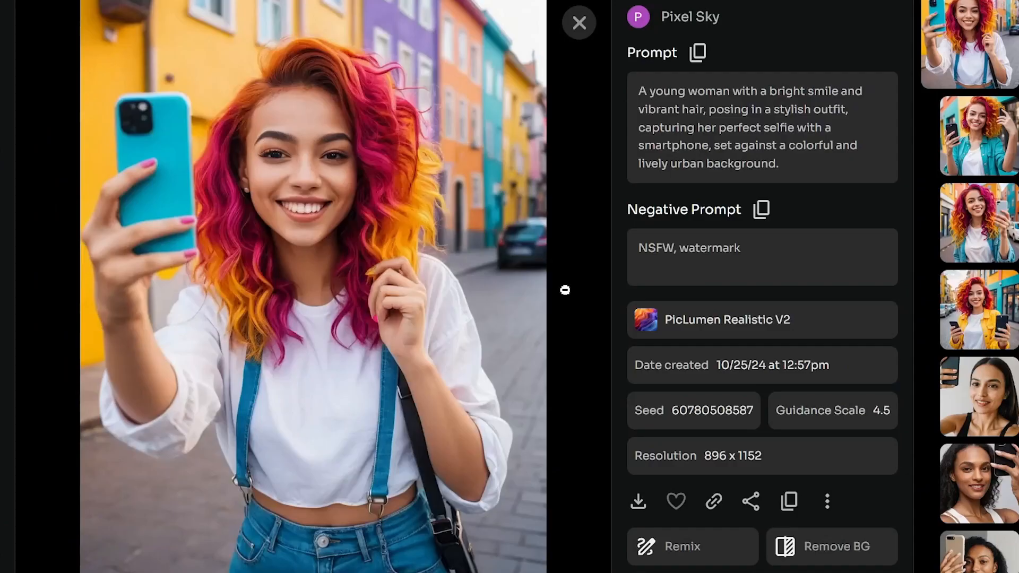
{"action": "left_click", "coordinate": [971, 221]}
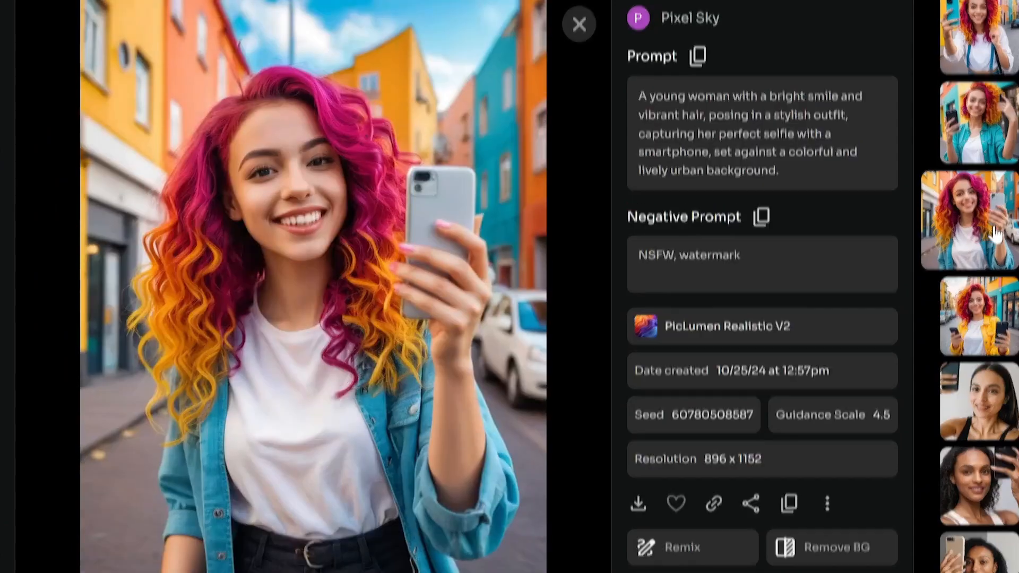
{"action": "left_click", "coordinate": [579, 24]}
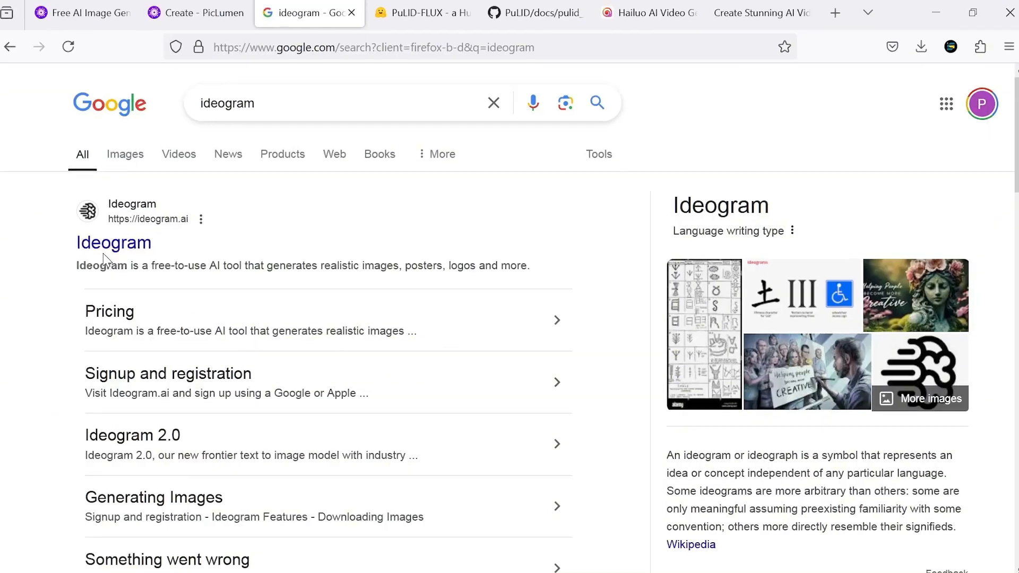
Go to Ideogram from the search results and sign in with Google.
{"action": "left_click", "coordinate": [113, 243]}
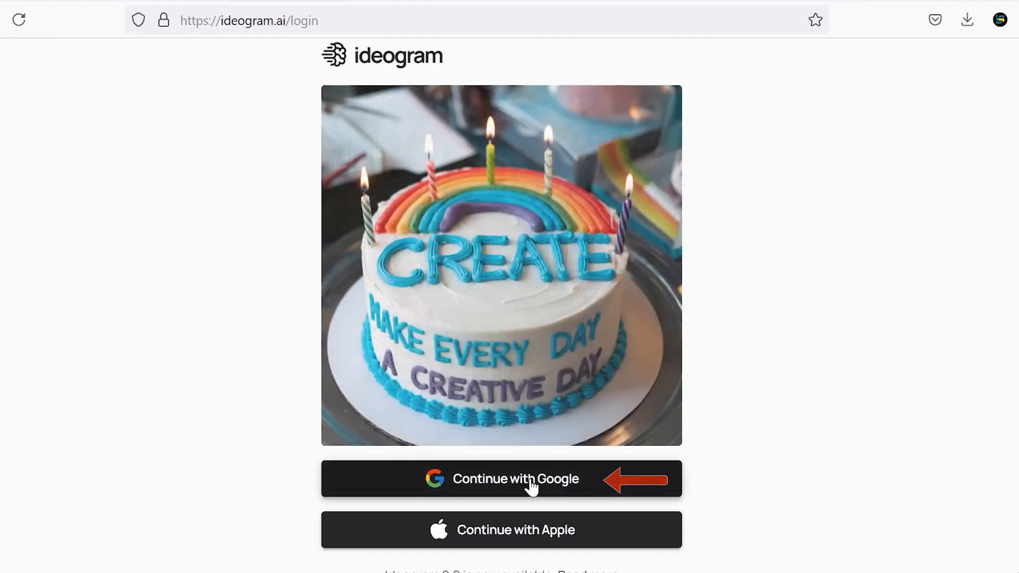
{"action": "left_click", "coordinate": [501, 479]}
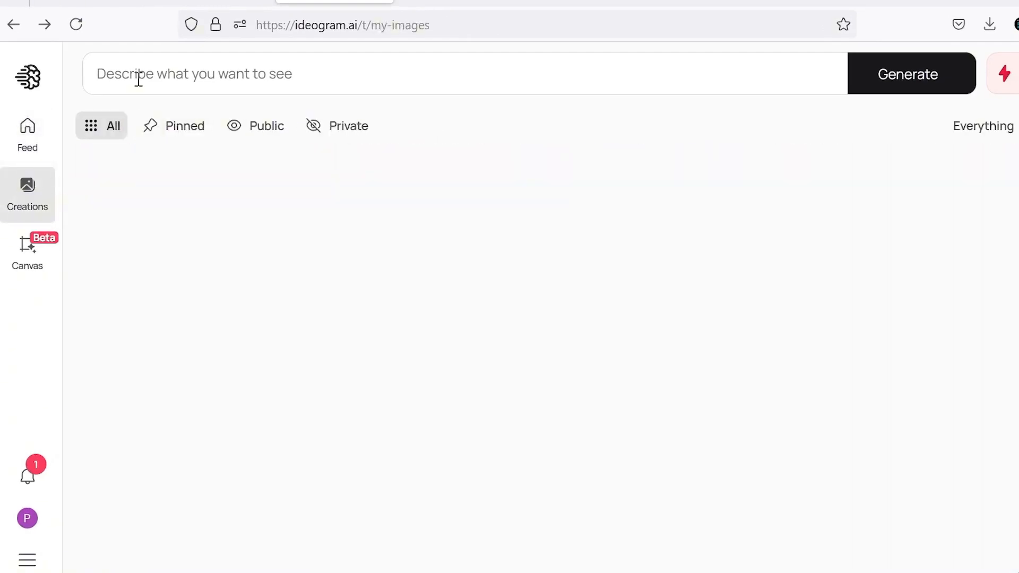
Generate 'a woman walking in the city' in Ideogram, browse variants, then reach the PuLID for FLUX documentation.
{"action": "type", "text": "a woman walking in the city"}
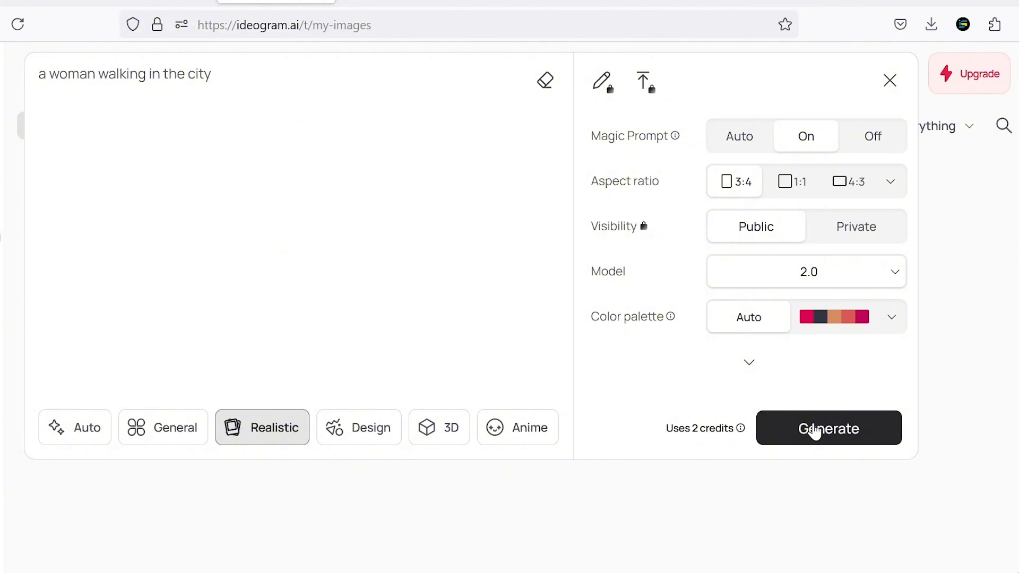
{"action": "left_click", "coordinate": [828, 428]}
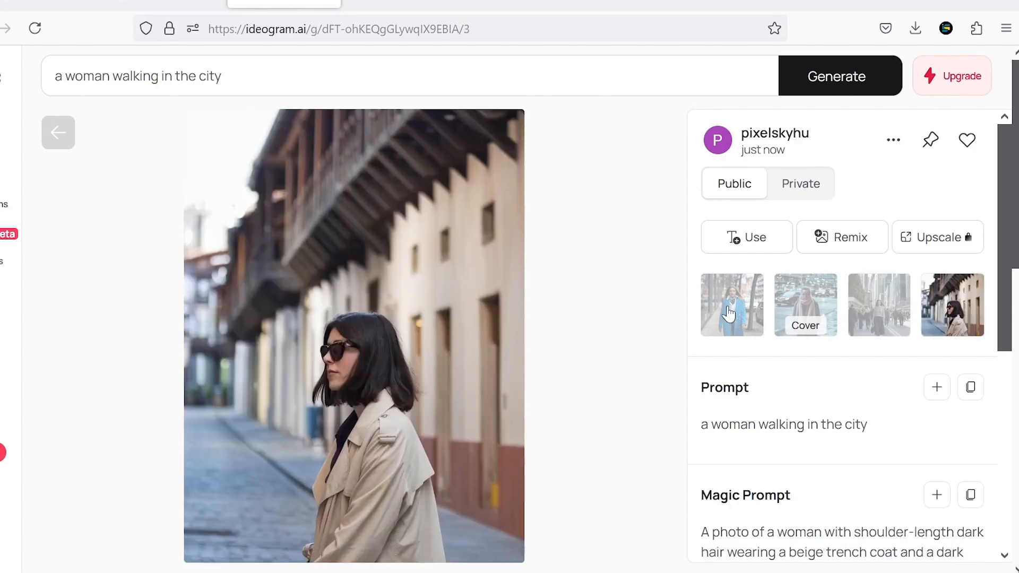
{"action": "left_click", "coordinate": [732, 305]}
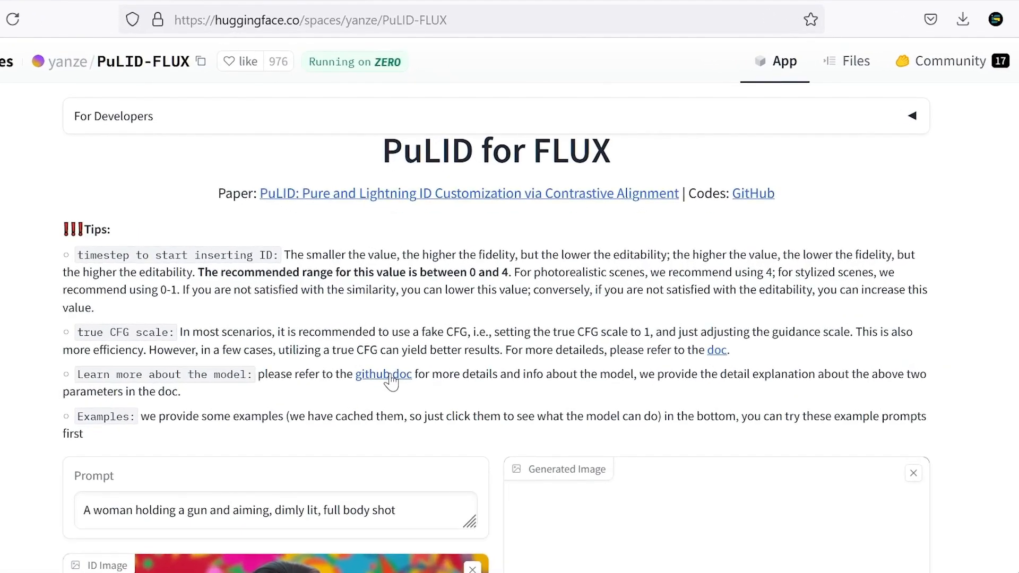
{"action": "left_click", "coordinate": [382, 374]}
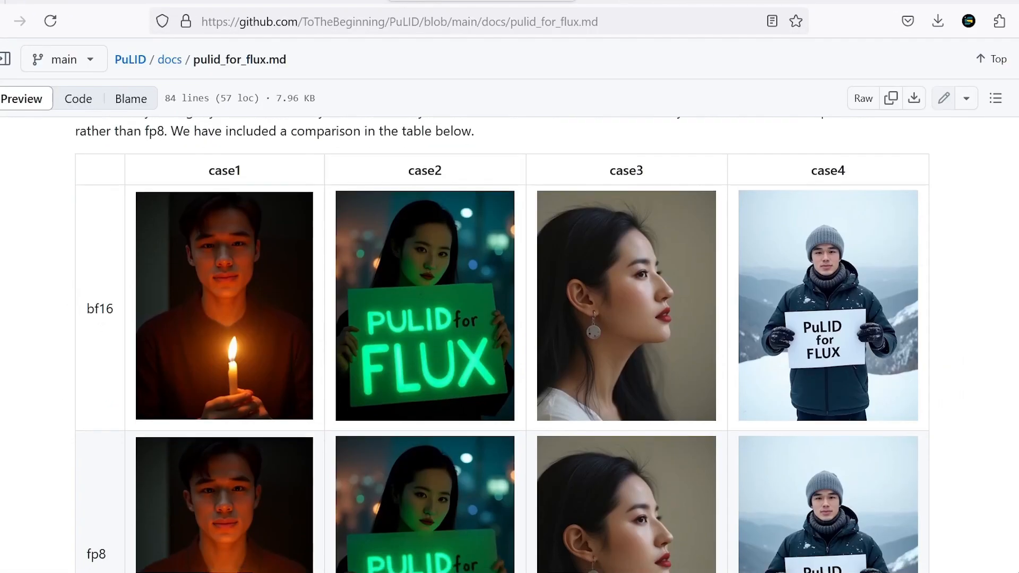
Scroll through pulid_for_flux.md on GitHub and down to the PuLID-FLUX space's Examples table.
{"action": "scroll", "scroll_direction": "down", "scroll_amount": 3}
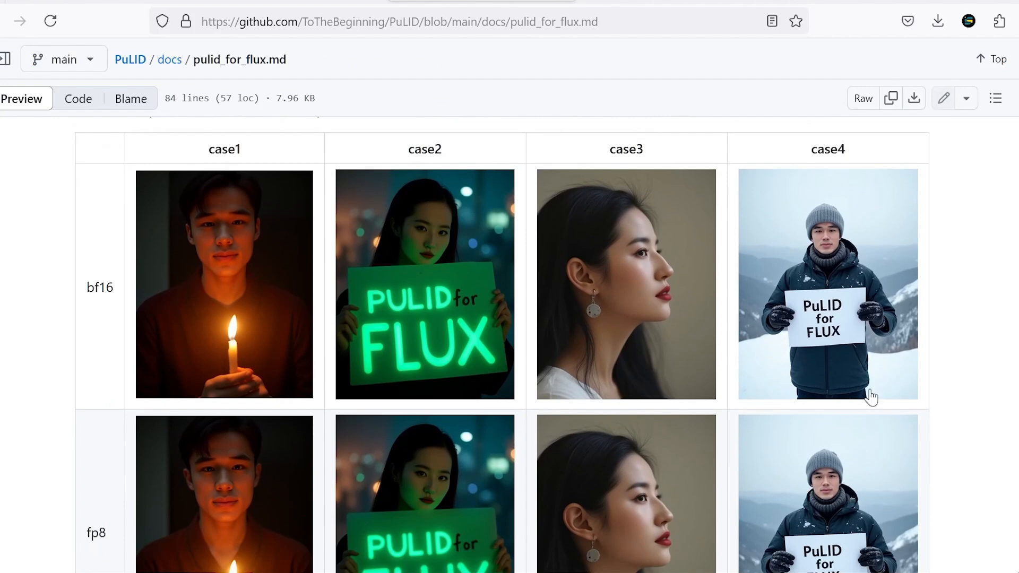
{"action": "mouse_move", "coordinate": [208, 354]}
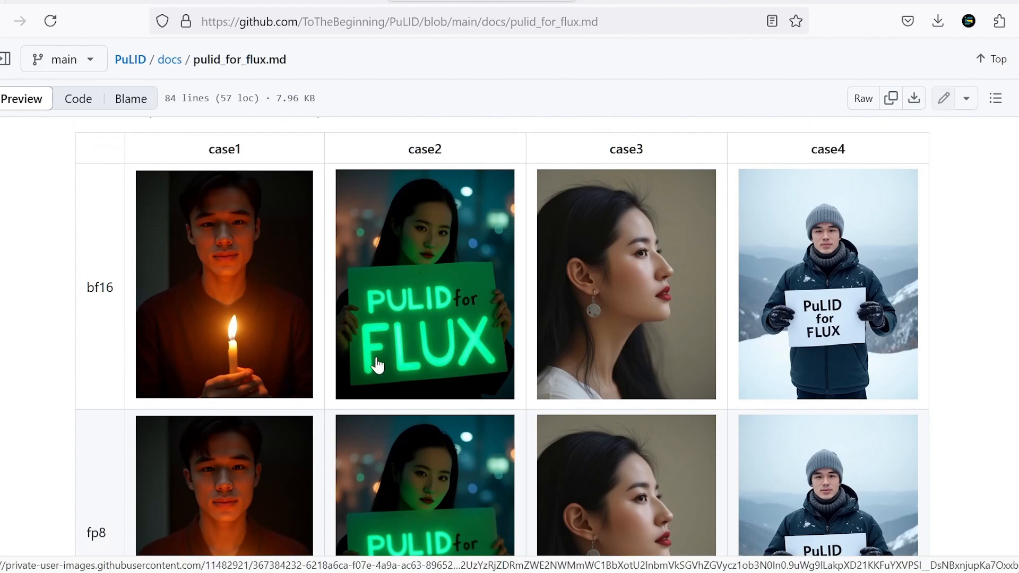
{"action": "scroll", "scroll_direction": "down", "scroll_amount": 3}
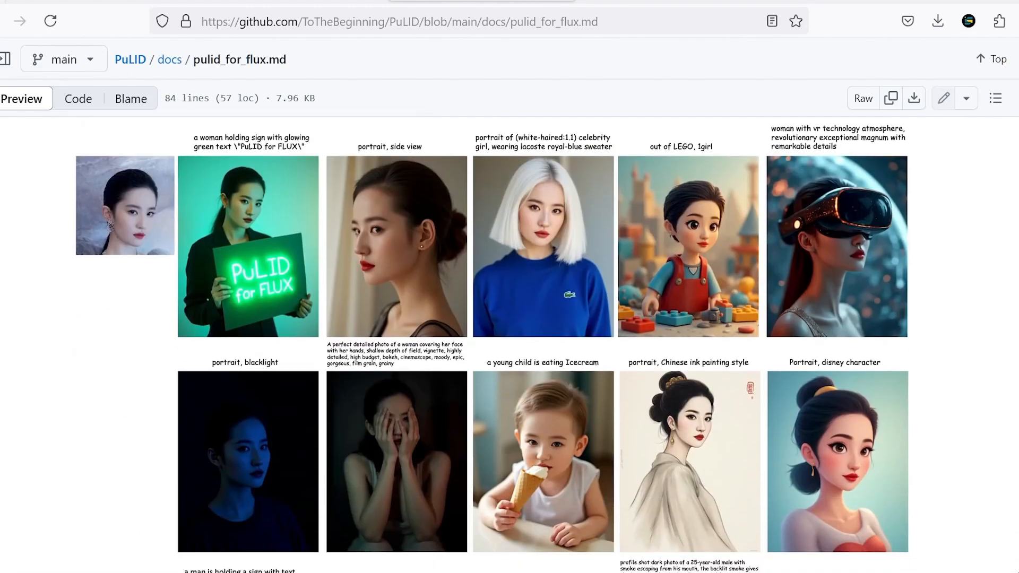
{"action": "mouse_move", "coordinate": [124, 218]}
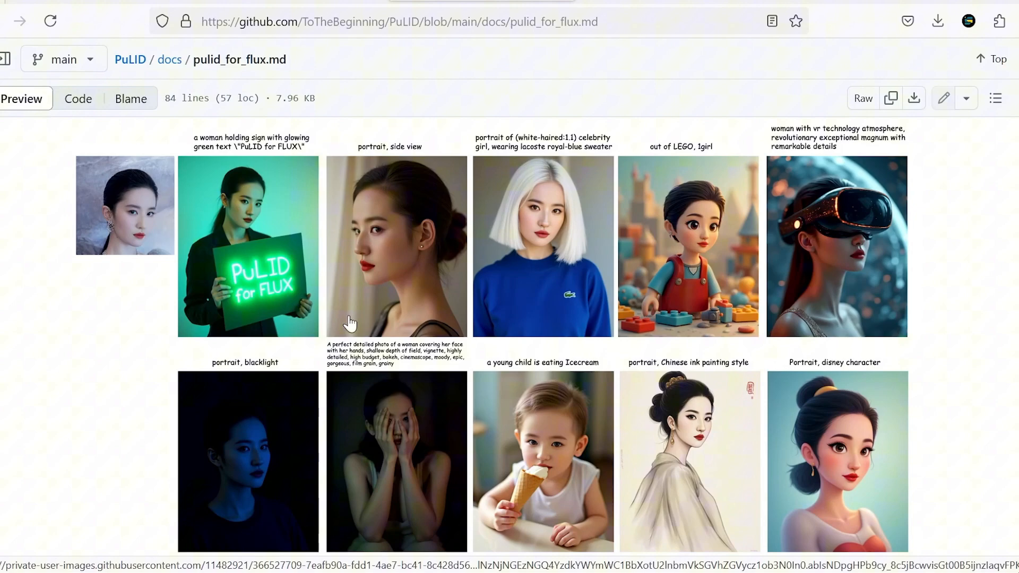
{"action": "mouse_move", "coordinate": [926, 408]}
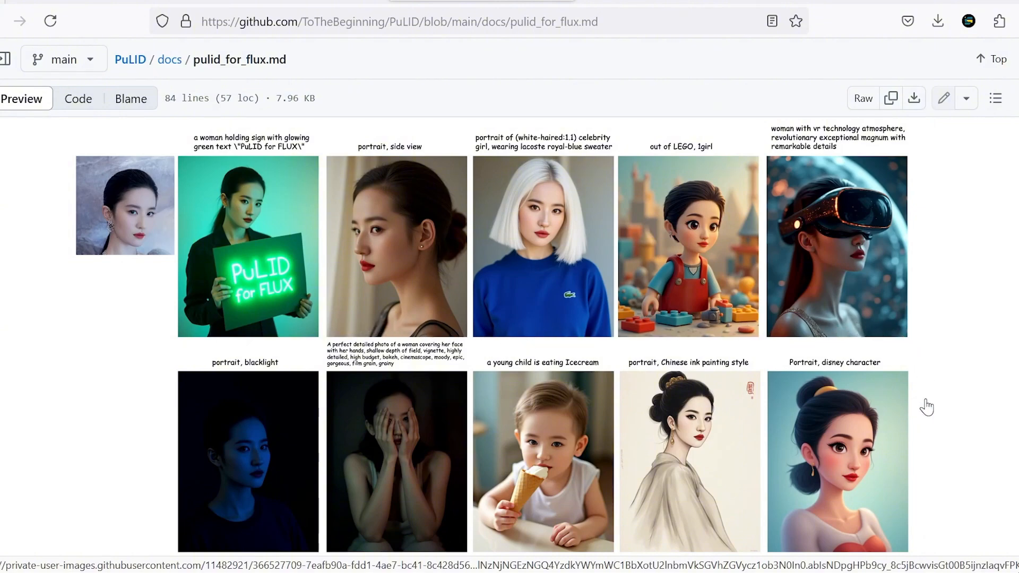
{"action": "scroll", "scroll_direction": "down", "scroll_amount": 3}
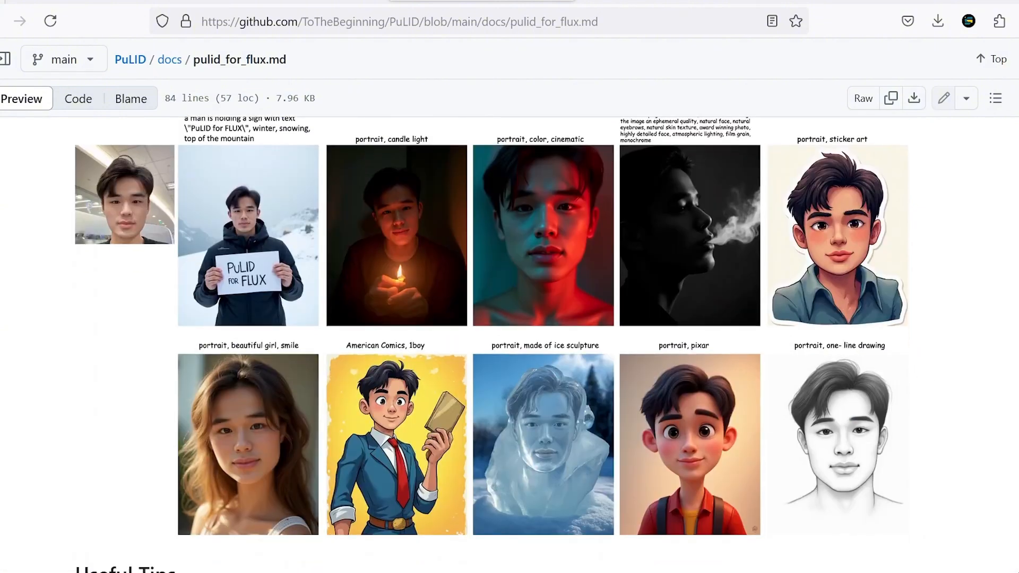
{"action": "scroll", "scroll_direction": "down", "scroll_amount": 3}
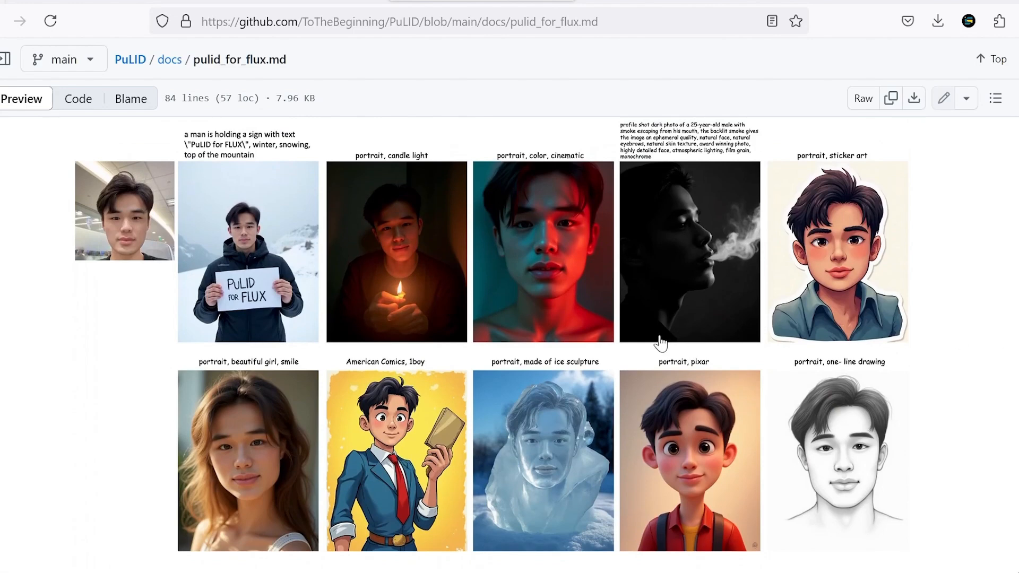
{"action": "mouse_move", "coordinate": [208, 374]}
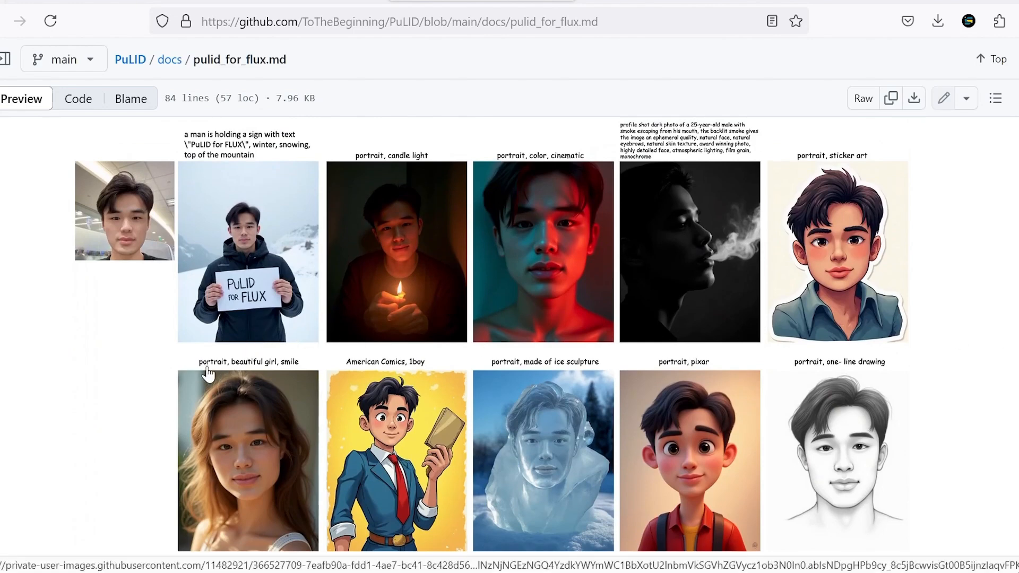
{"action": "mouse_move", "coordinate": [432, 371]}
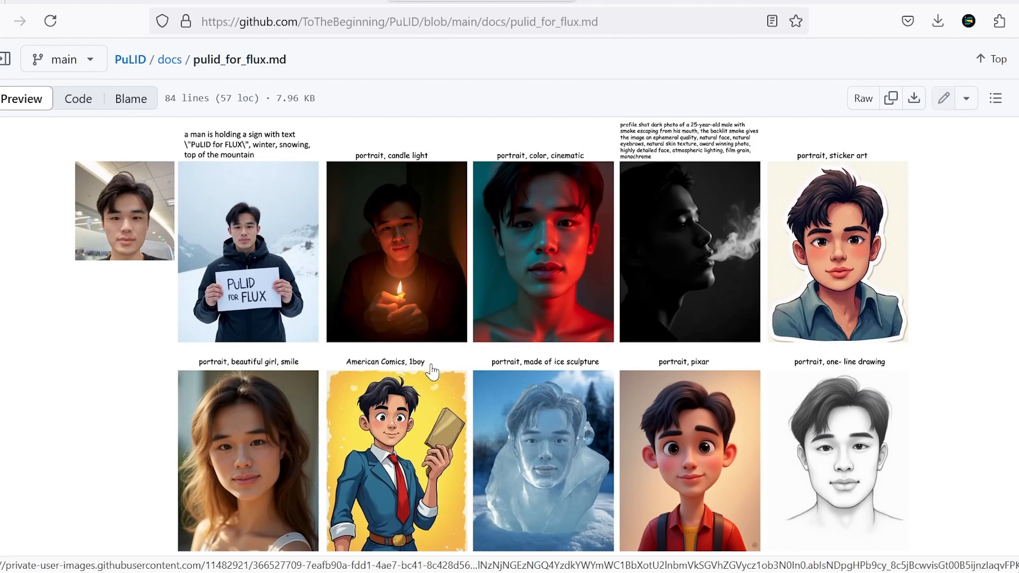
{"action": "mouse_move", "coordinate": [893, 503]}
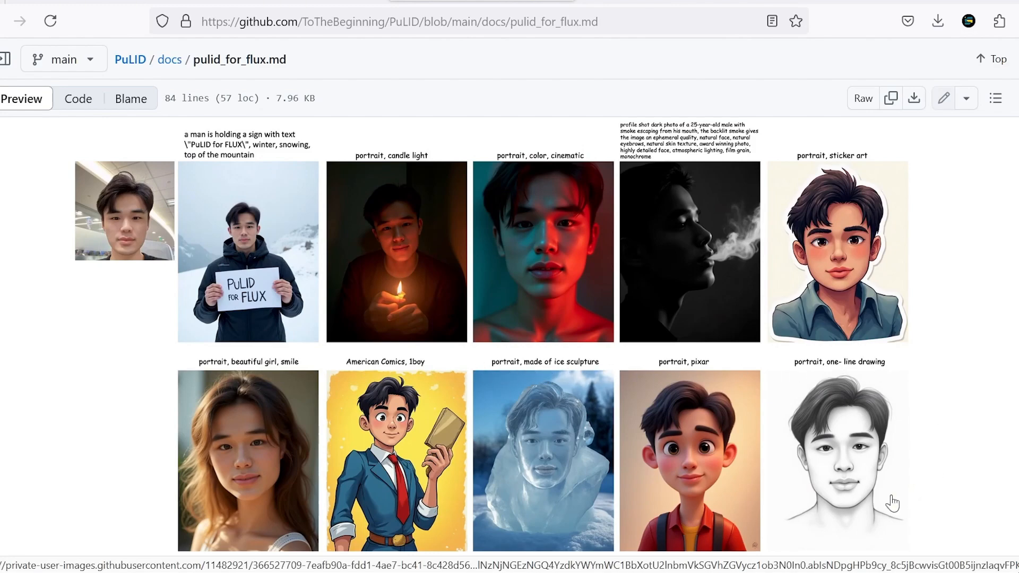
{"action": "scroll", "scroll_direction": "down", "scroll_amount": 3}
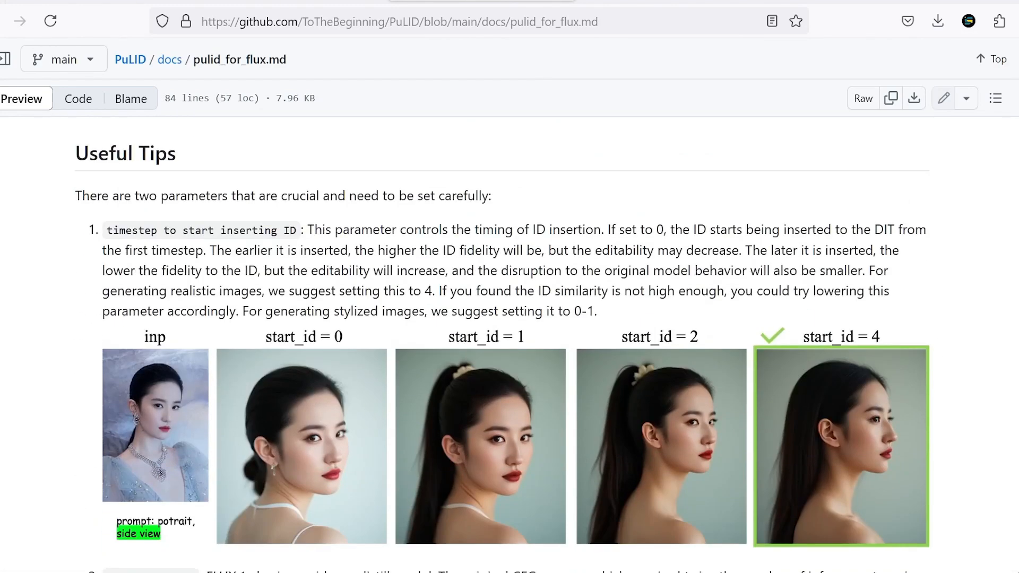
{"action": "scroll", "scroll_direction": "down", "scroll_amount": 3}
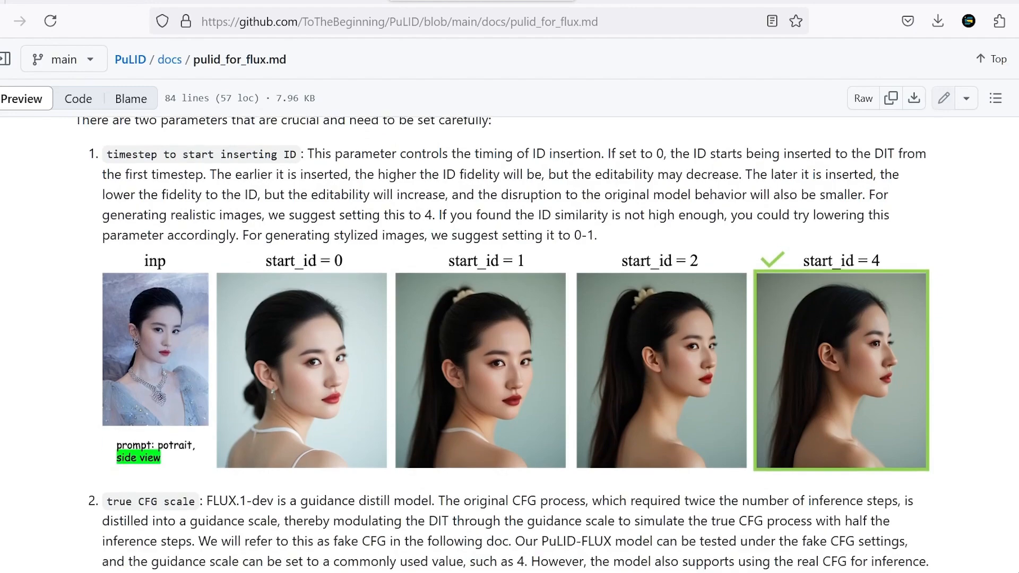
{"action": "scroll", "scroll_direction": "down", "scroll_amount": 3}
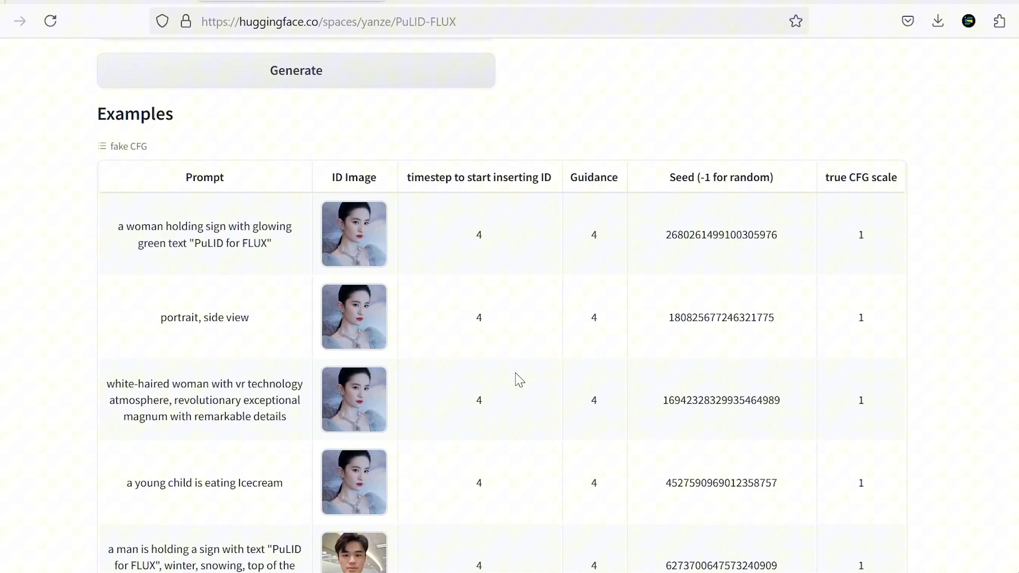
Scroll through the Examples table to load cached PuLID-FLUX results like the VR woman and candle-light portrait.
{"action": "scroll", "scroll_direction": "down", "scroll_amount": 3}
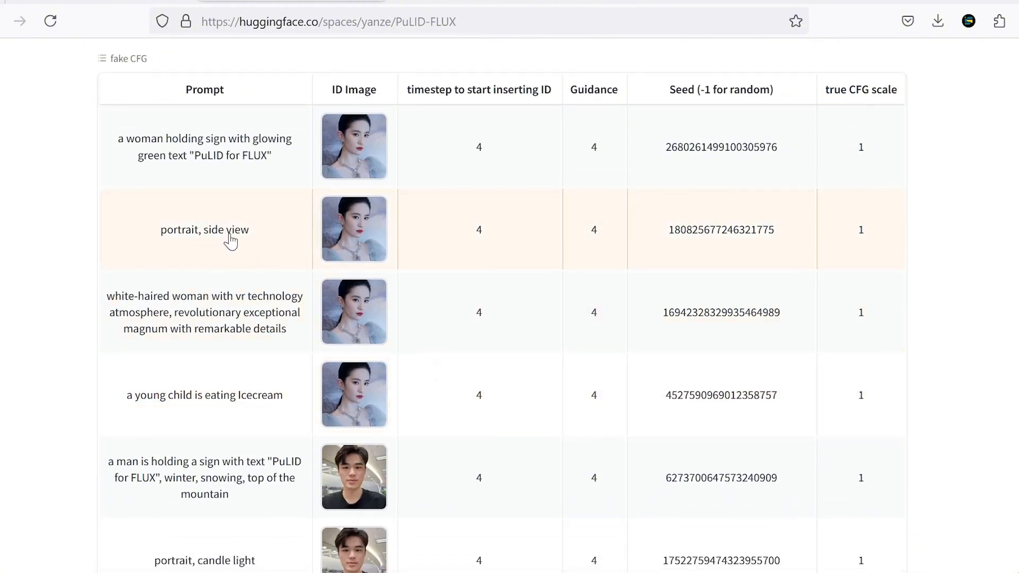
{"action": "mouse_move", "coordinate": [270, 328]}
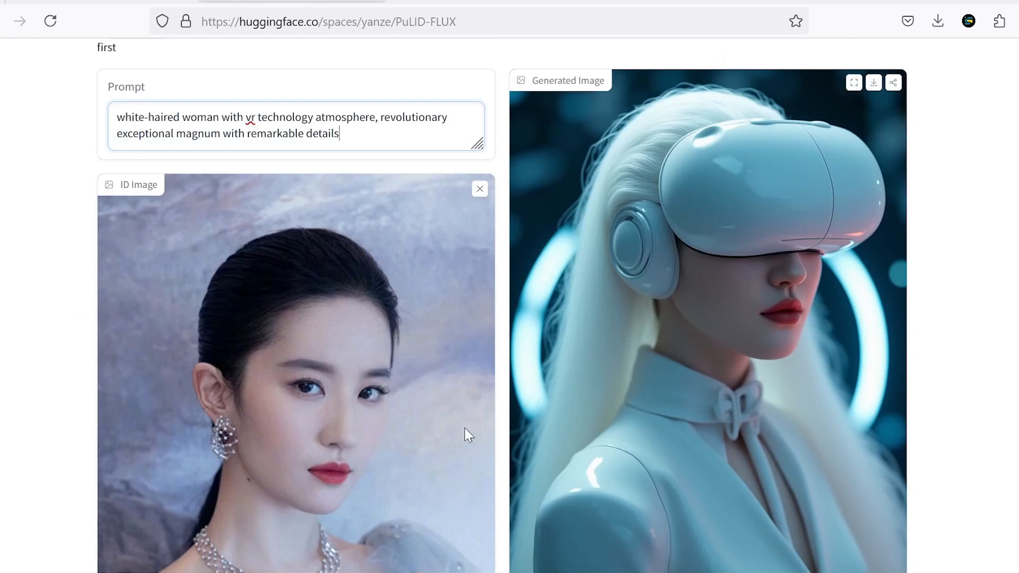
{"action": "scroll", "scroll_direction": "down", "scroll_amount": 3}
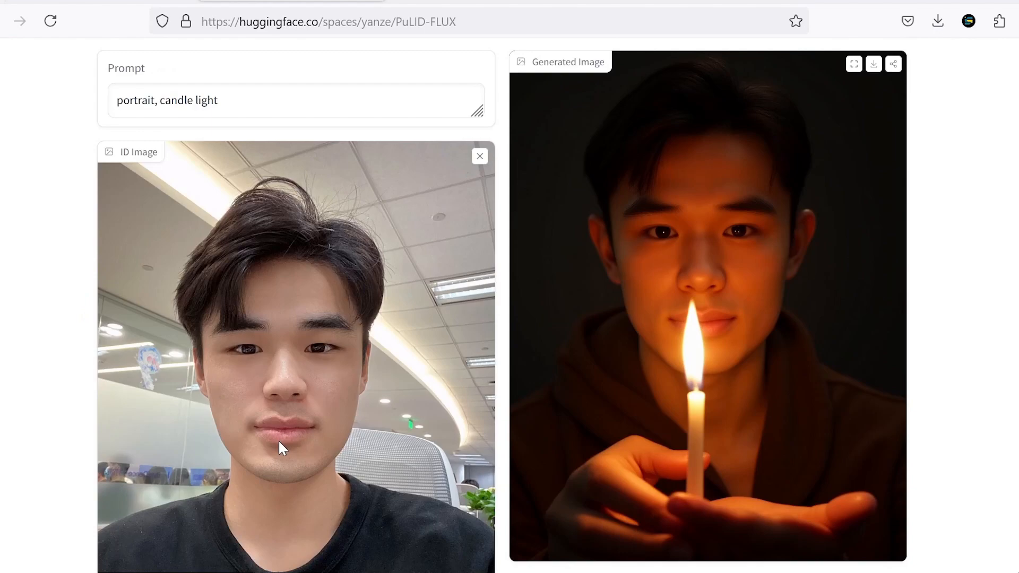
{"action": "mouse_move", "coordinate": [751, 396]}
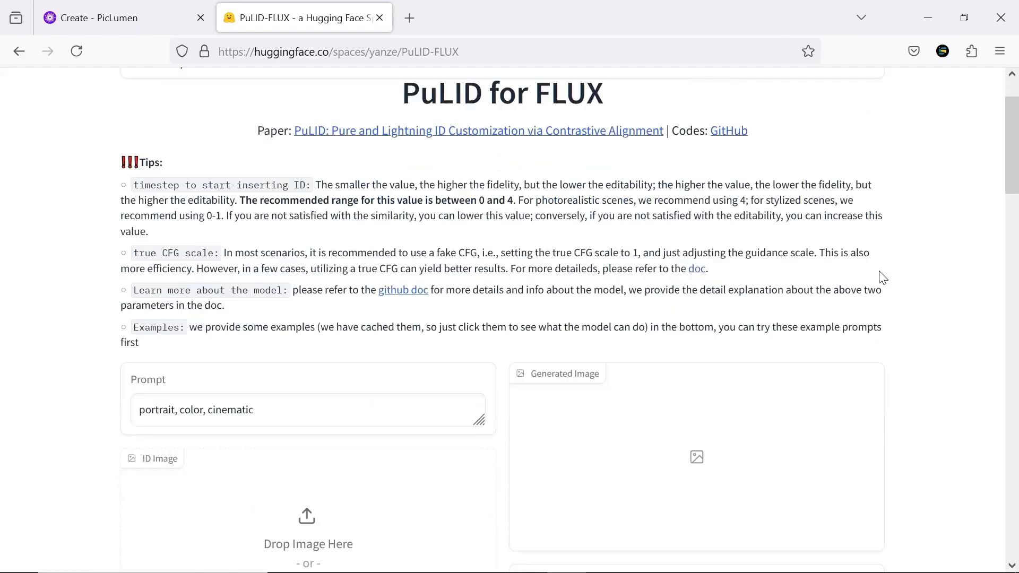
{"action": "scroll", "scroll_direction": "down", "scroll_amount": 3}
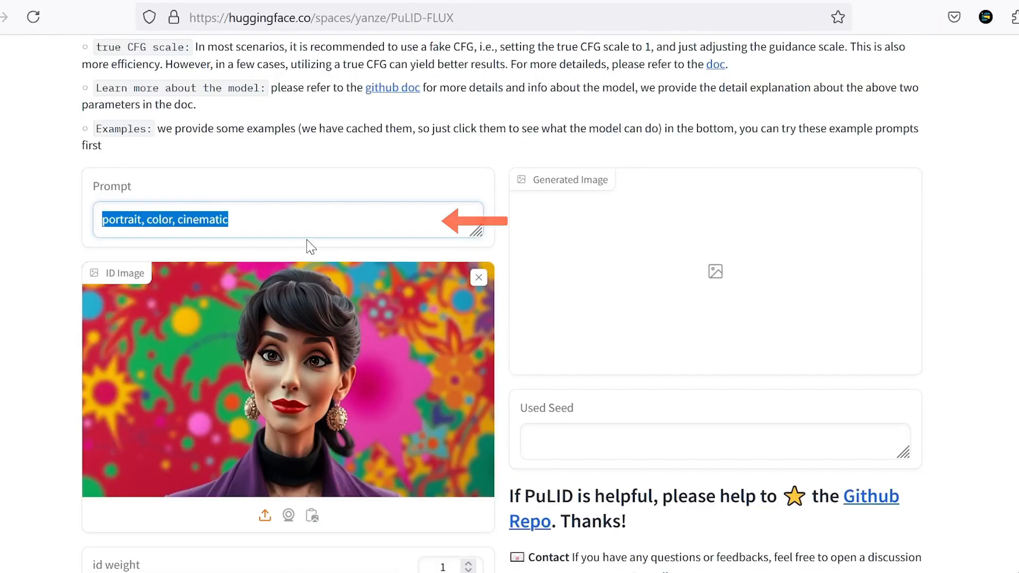
{"action": "scroll", "scroll_direction": "down", "scroll_amount": 3}
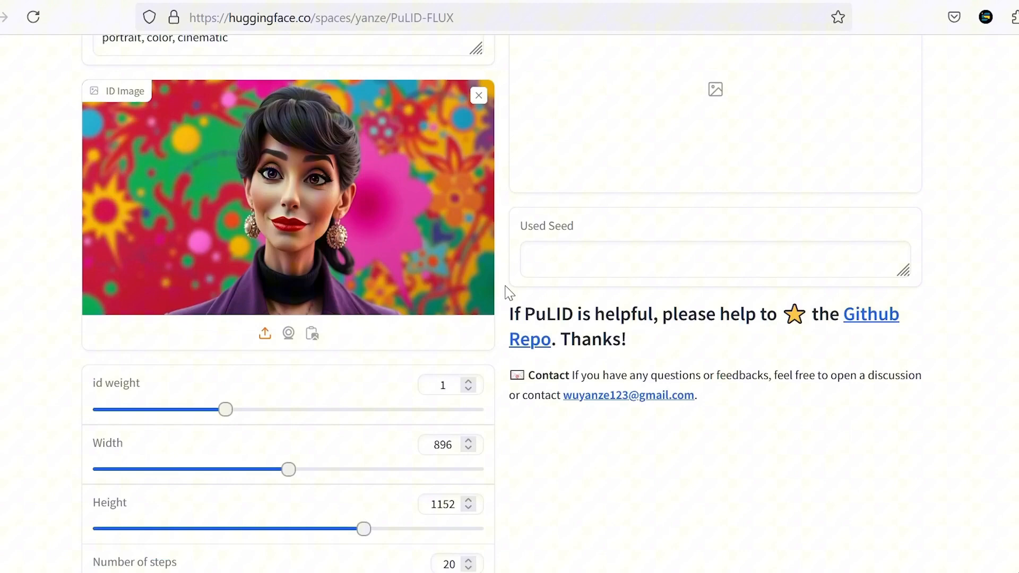
{"action": "scroll", "scroll_direction": "down", "scroll_amount": 3}
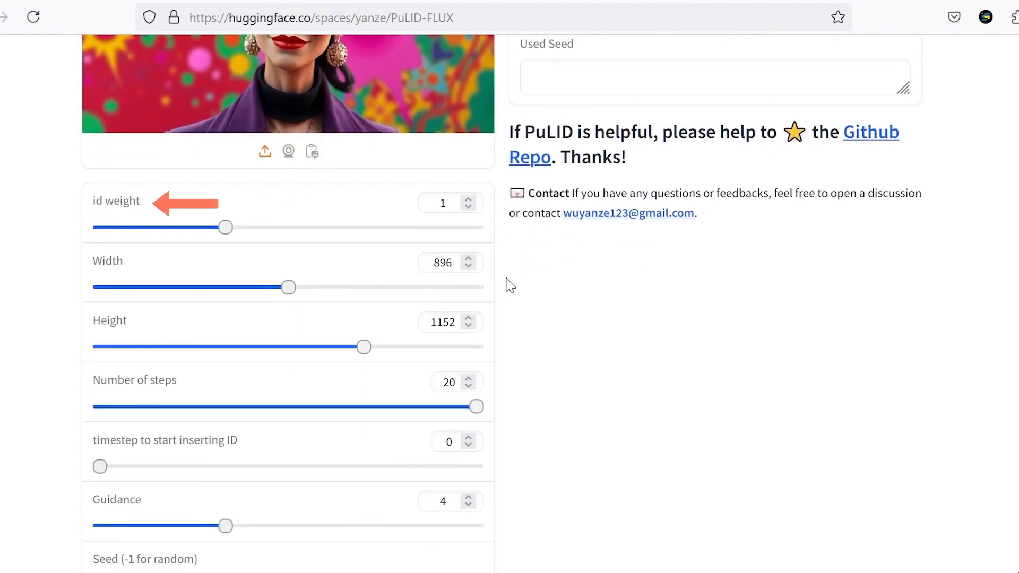
{"action": "mouse_move", "coordinate": [95, 209]}
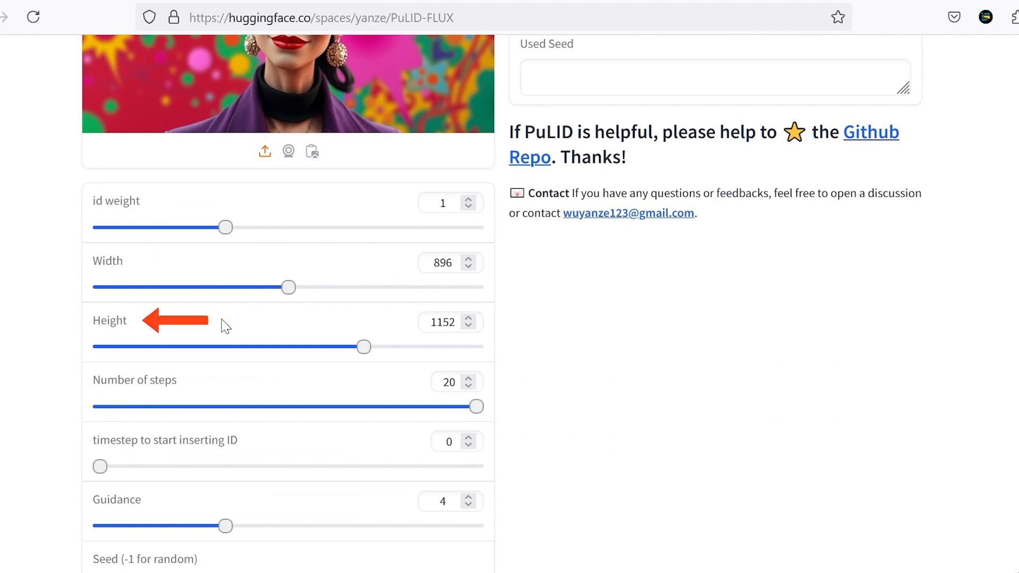
{"action": "scroll", "scroll_direction": "down", "scroll_amount": 3}
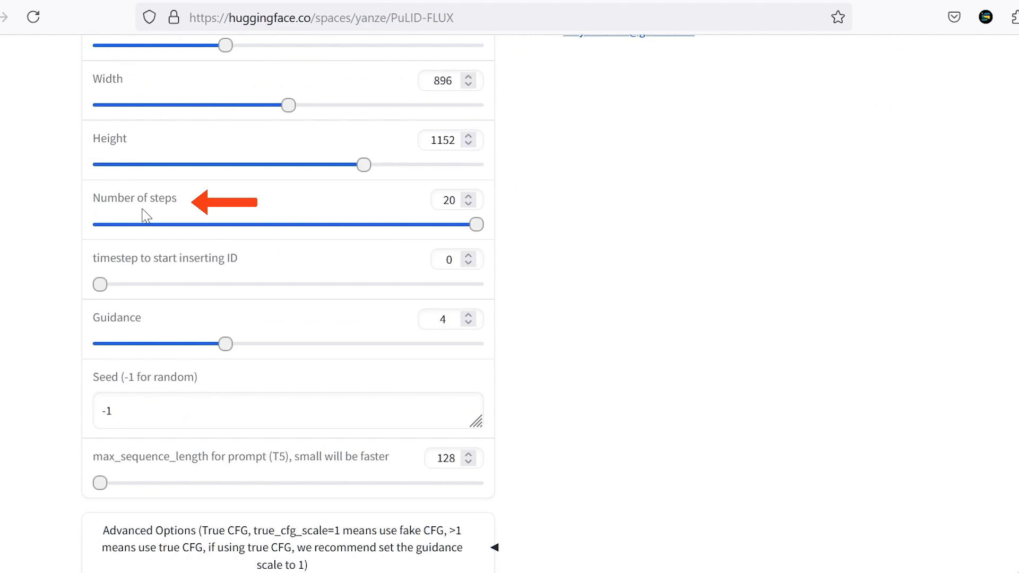
{"action": "mouse_move", "coordinate": [163, 323]}
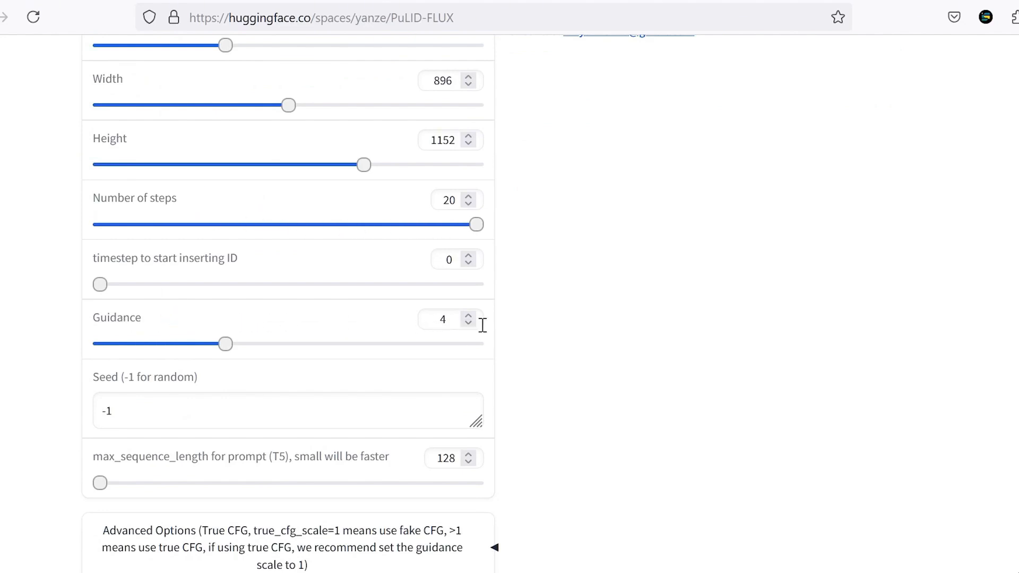
{"action": "mouse_move", "coordinate": [451, 327]}
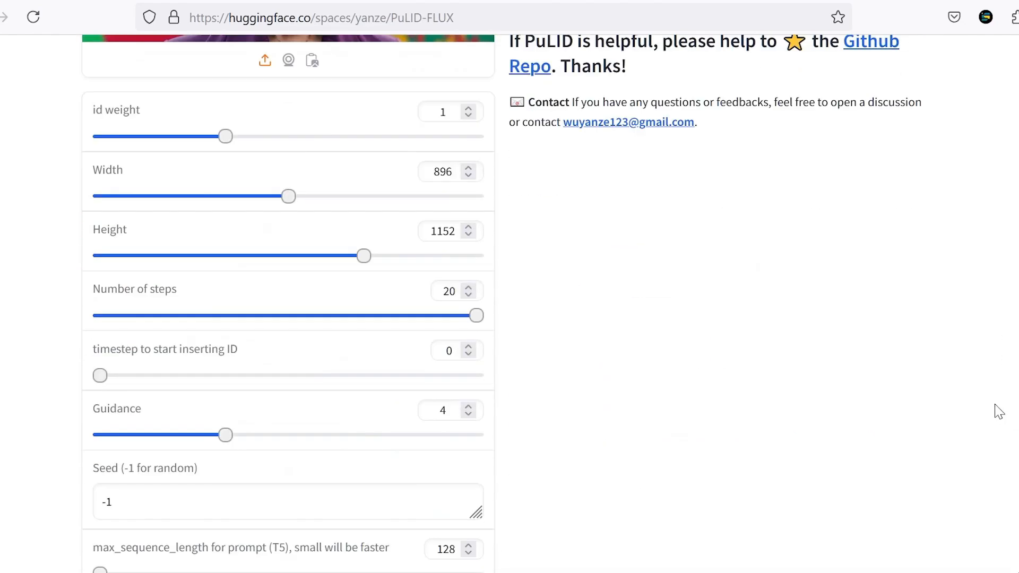
Generate the character walking through a busy shopping centre from an 'A woman walking in...' prompt.
{"action": "scroll", "scroll_direction": "down", "scroll_amount": 3}
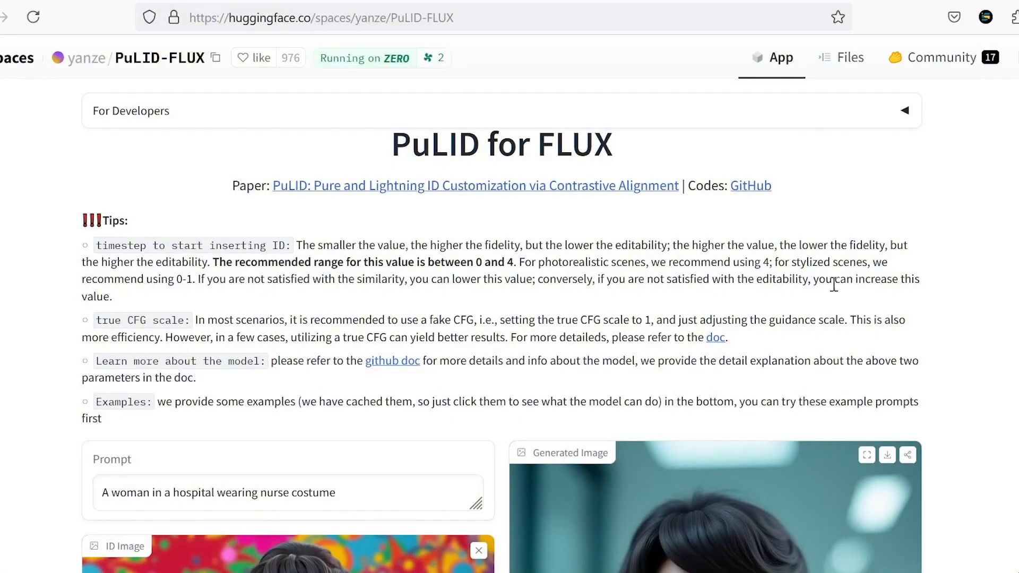
{"action": "scroll", "scroll_direction": "down", "scroll_amount": 3}
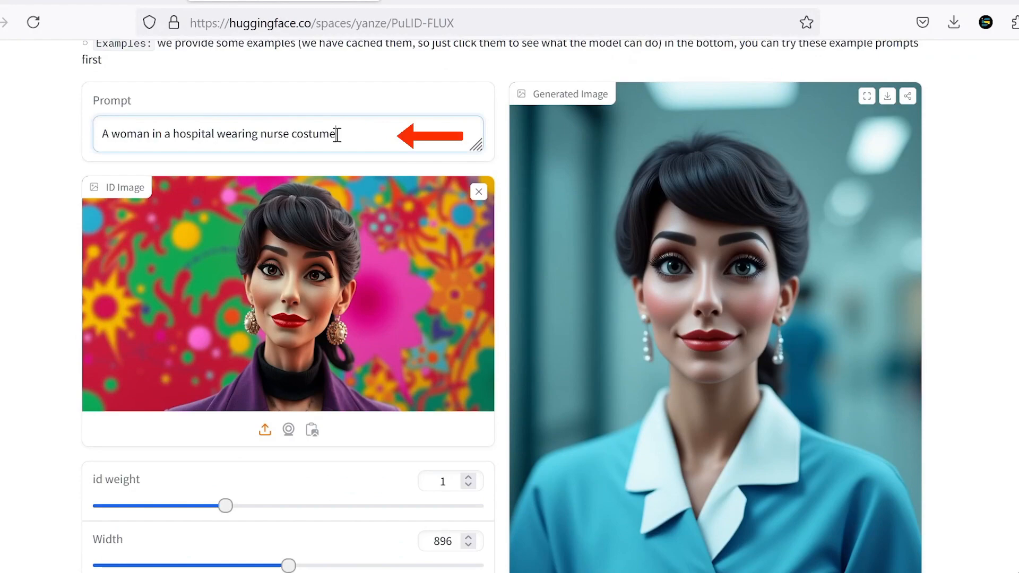
{"action": "type", "text": "A woman walking in"}
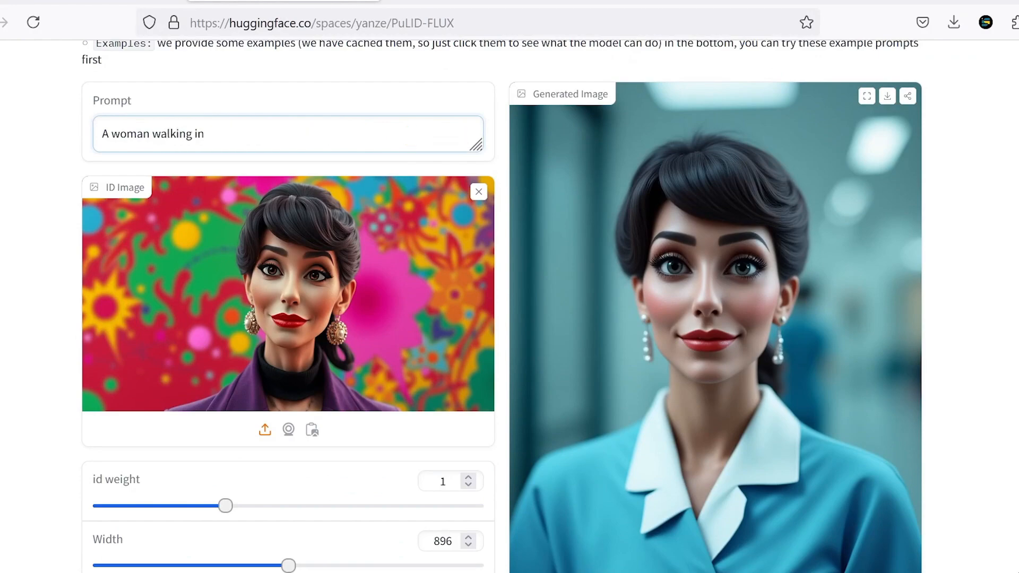
{"action": "scroll", "scroll_direction": "down", "scroll_amount": 3}
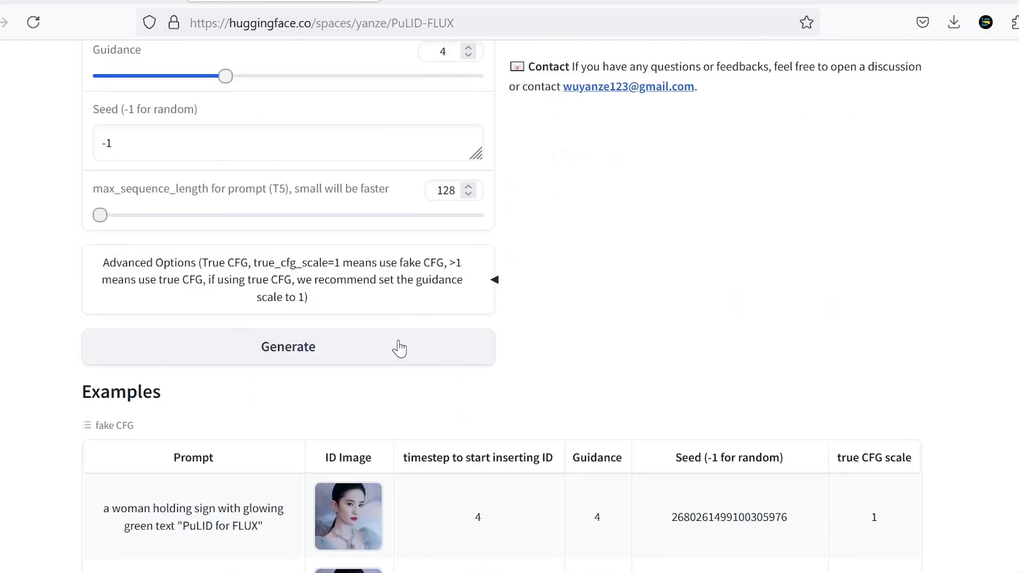
{"action": "left_click", "coordinate": [287, 347]}
{"action": "type", "text": "A woman holding a gun and aiming"}
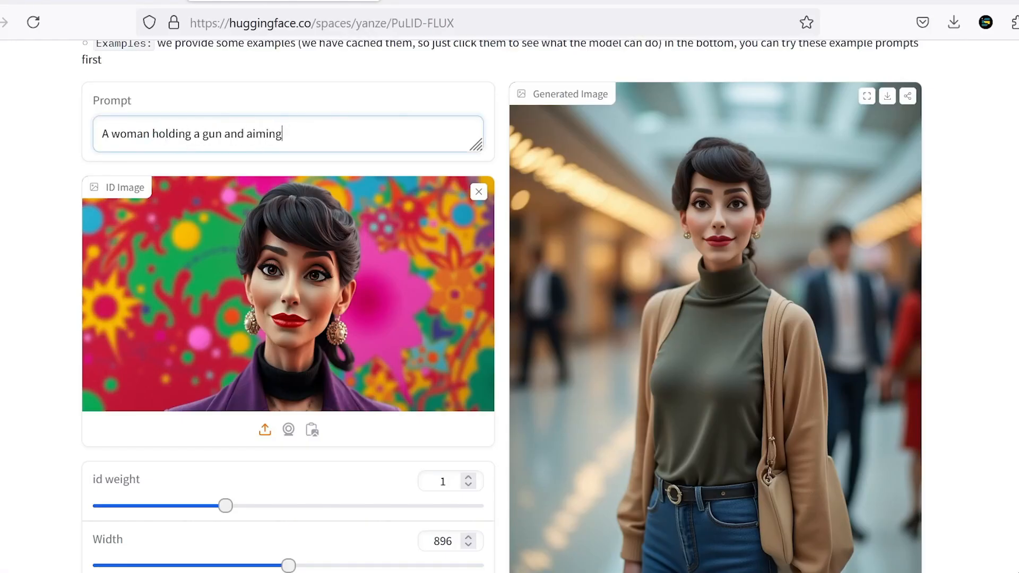
{"action": "scroll", "scroll_direction": "down", "scroll_amount": 3}
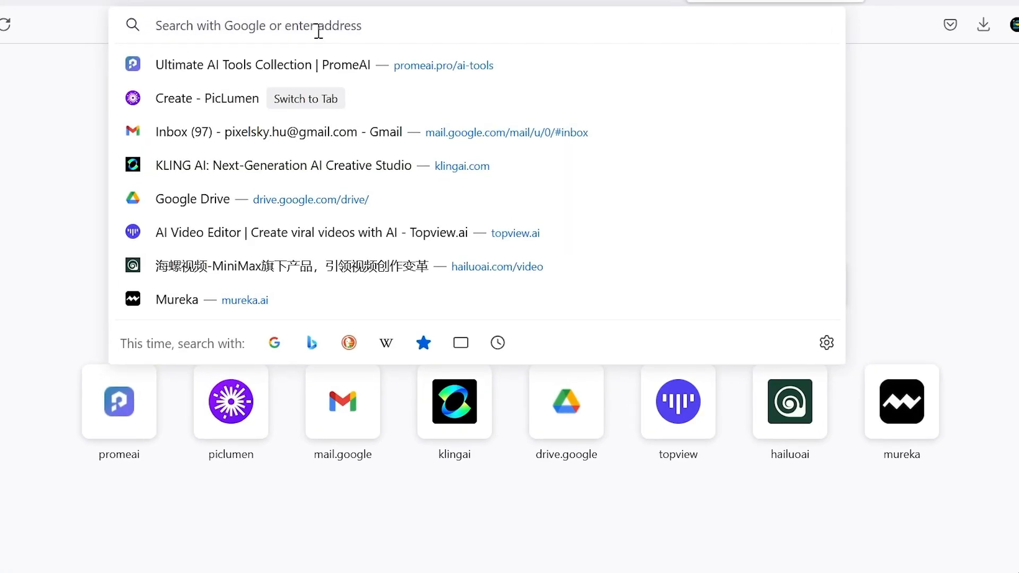
{"action": "type", "text": "https://www.vidu.studio/"}
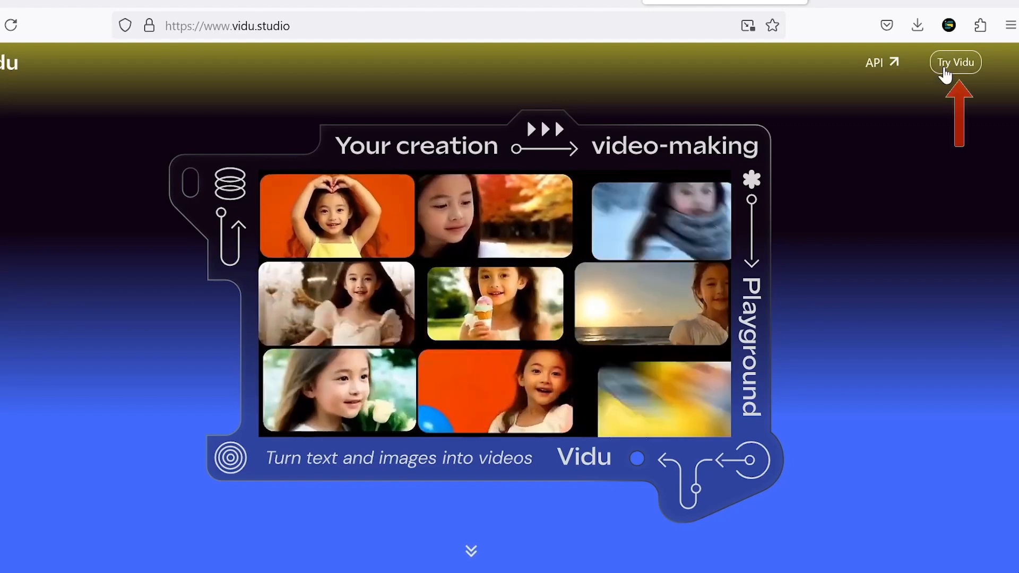
Load the character portrait into Vidu image-to-video with the prompt 'A beautiful and attractive woman standing for a photo shoot, gently blinking eye'.
{"action": "left_click", "coordinate": [955, 61]}
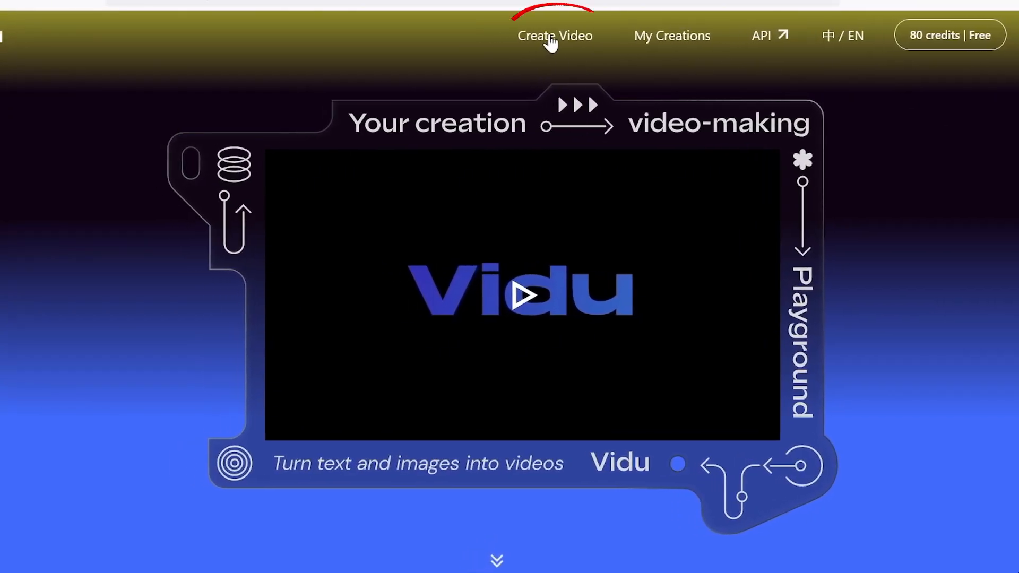
{"action": "left_click", "coordinate": [555, 36]}
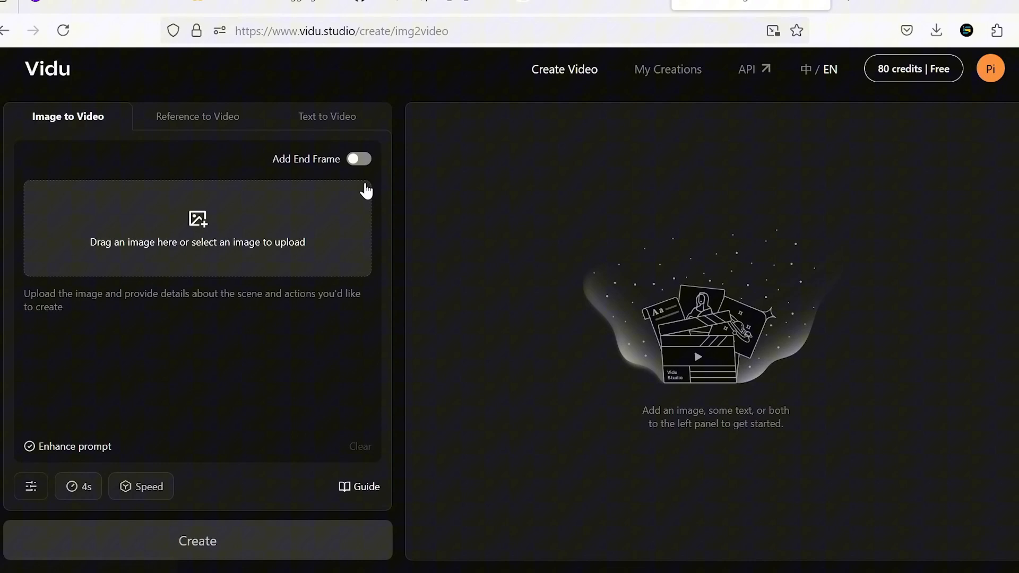
{"action": "left_click", "coordinate": [198, 229]}
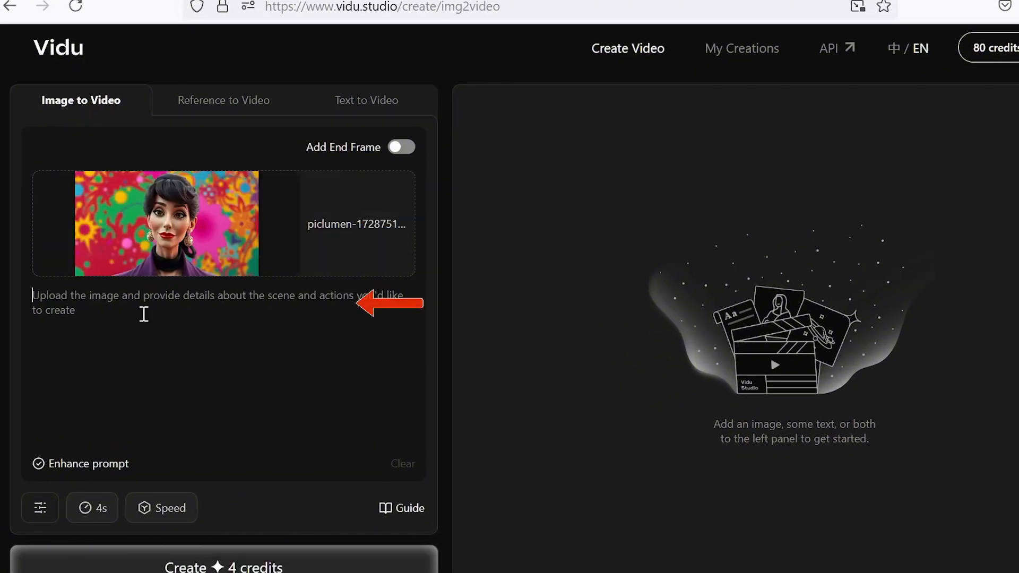
{"action": "type", "text": "A beautiful and attractive woman standing for a photo shoot, gently blinking eye"}
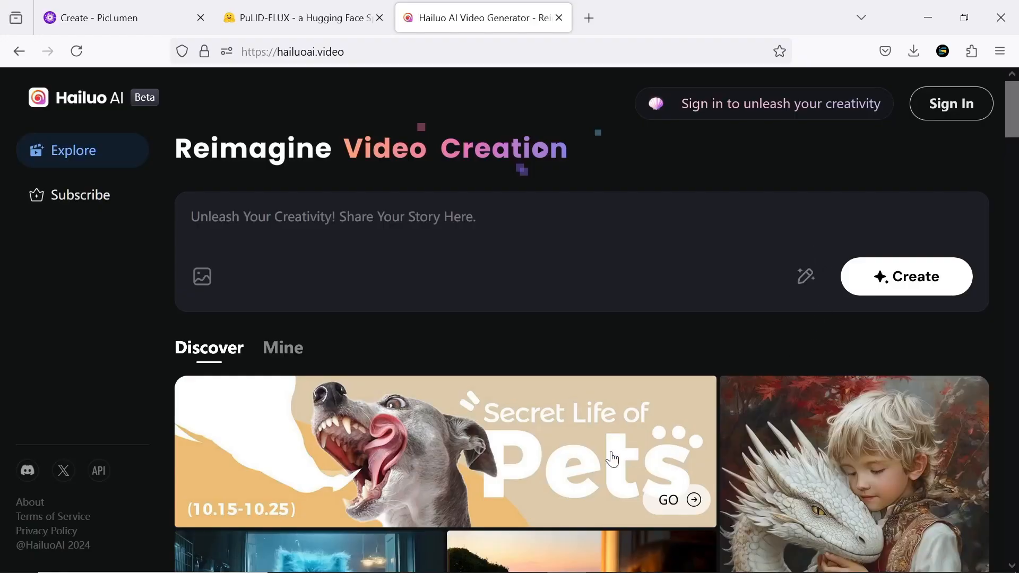
{"action": "mouse_move", "coordinate": [128, 351]}
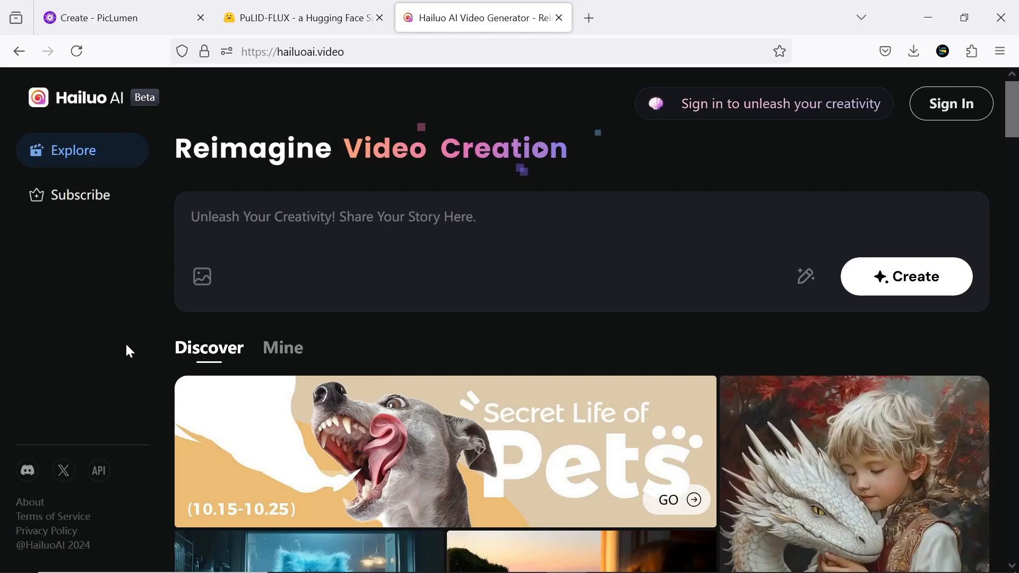
{"action": "mouse_move", "coordinate": [677, 171]}
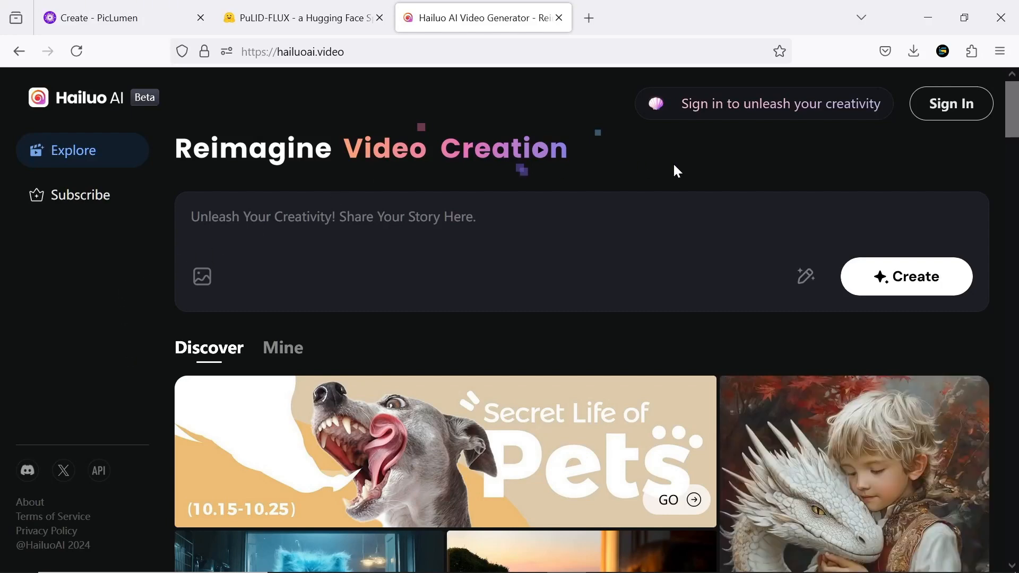
Sign in to Hailuo AI with Google and attach the gun-aiming woman image to the prompt.
{"action": "left_click", "coordinate": [950, 104]}
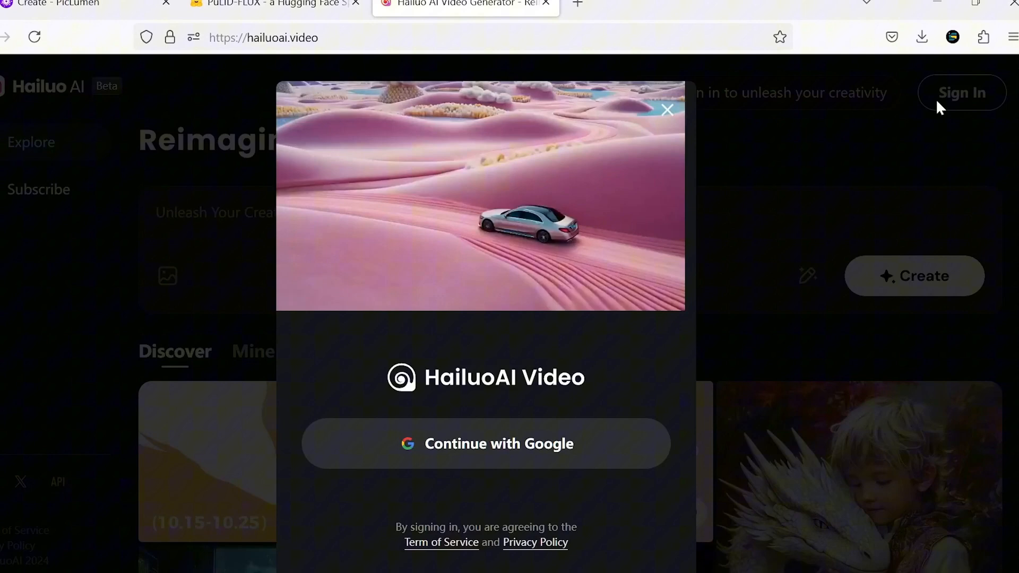
{"action": "left_click", "coordinate": [486, 443]}
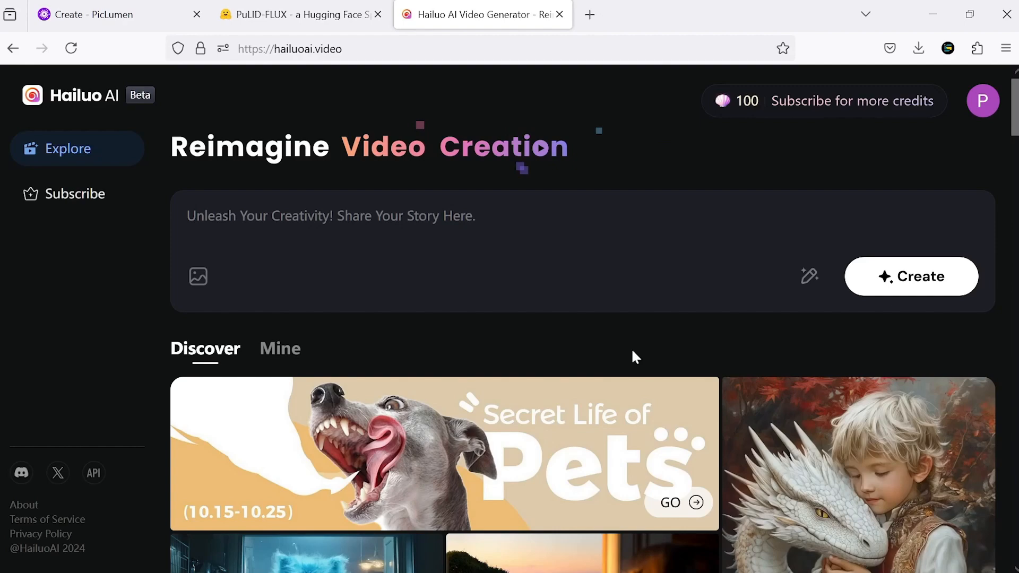
{"action": "left_click", "coordinate": [72, 194]}
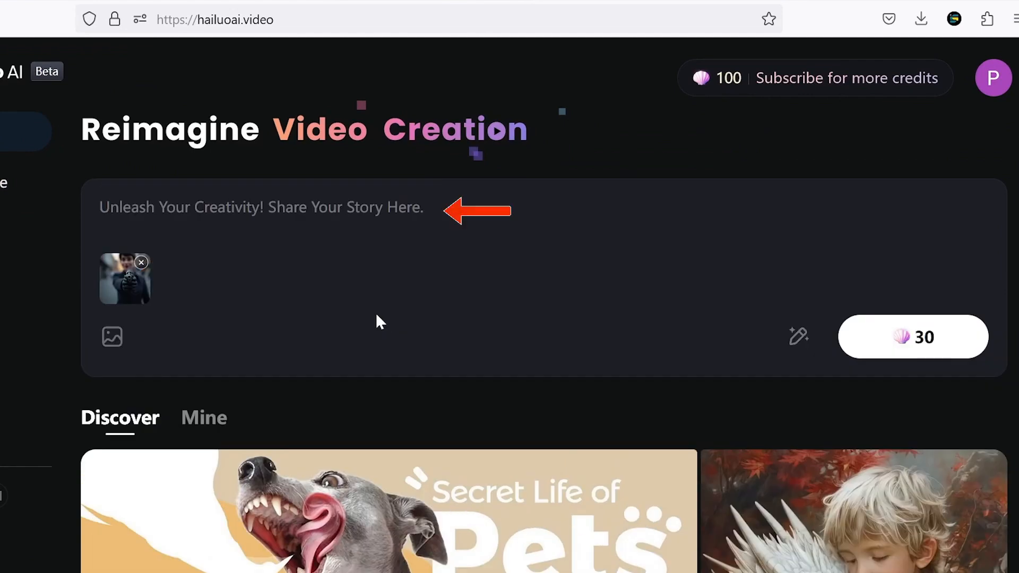
Generate the clip 'A woman holding a gun, raising it, aiming, and firing directly at the camera.'.
{"action": "type", "text": "A woman holding a gun, raising it, aiming, and firing directly at the camera."}
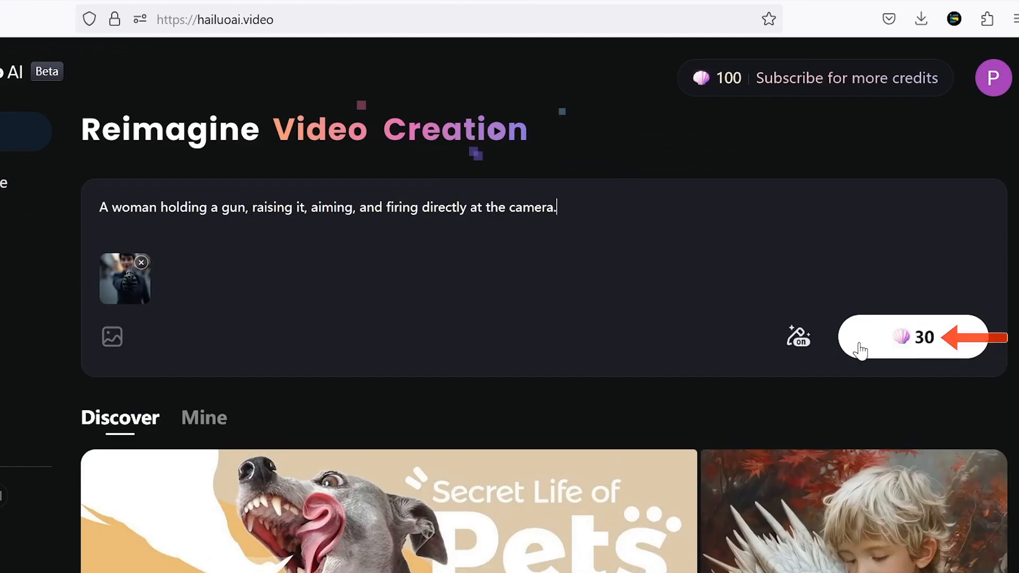
{"action": "left_click", "coordinate": [913, 337]}
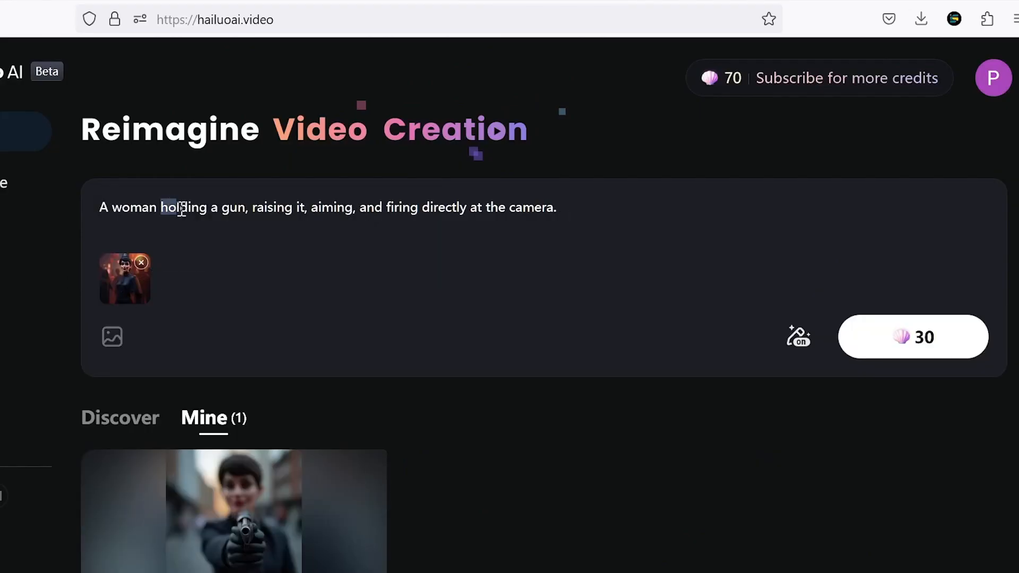
Generate the Halloween-costume walking clip and view it in full from Mine.
{"action": "type", "text": "A woman wearing a Halloween costume walking in a ."}
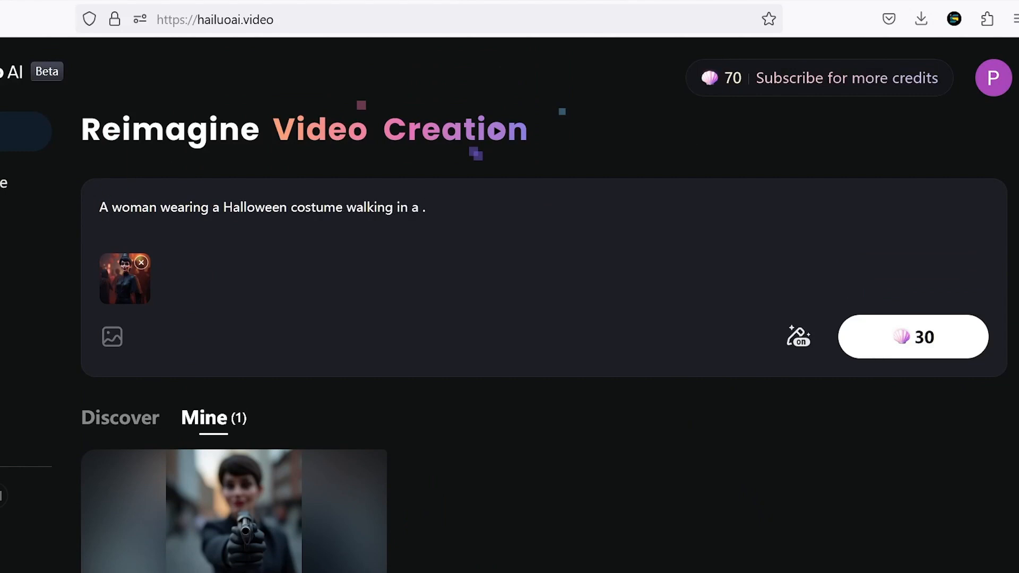
{"action": "left_click", "coordinate": [912, 336]}
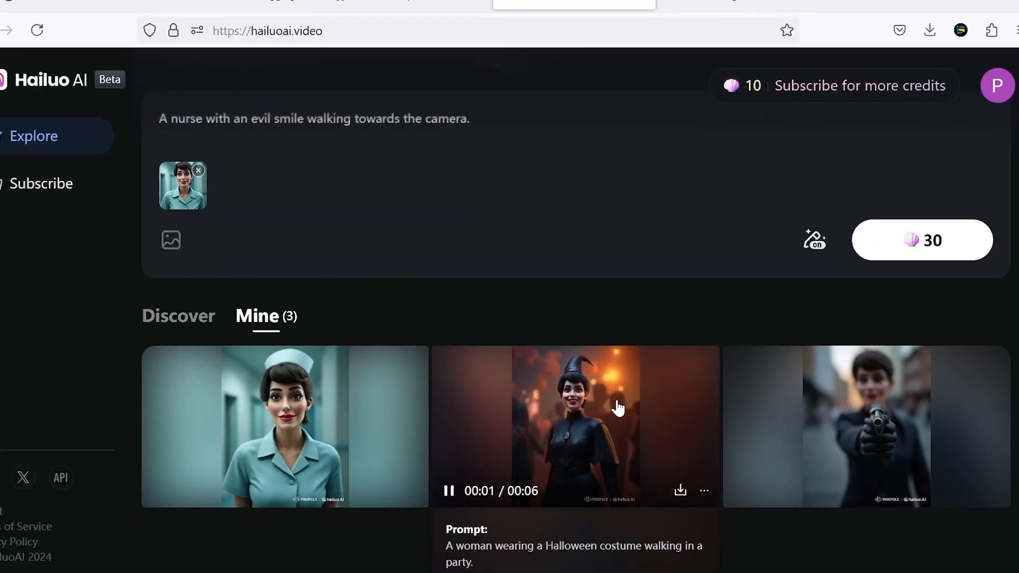
{"action": "left_click", "coordinate": [575, 426]}
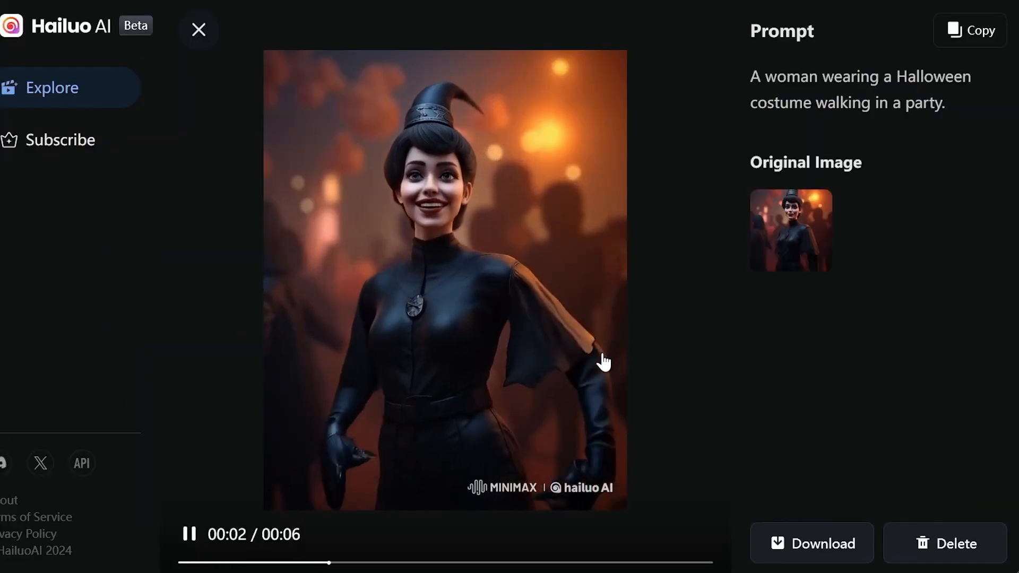